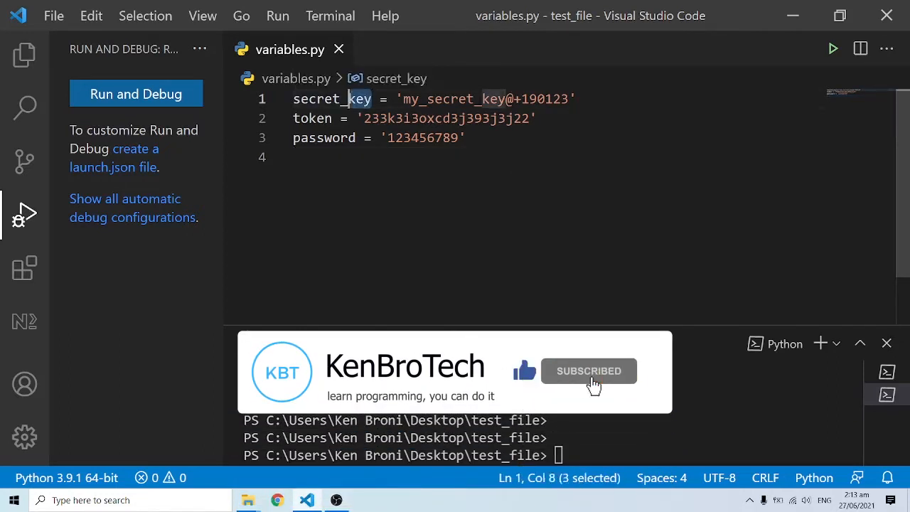
Step: Review the secret_key and token lines in the script before setting variables
double_click(313, 118)
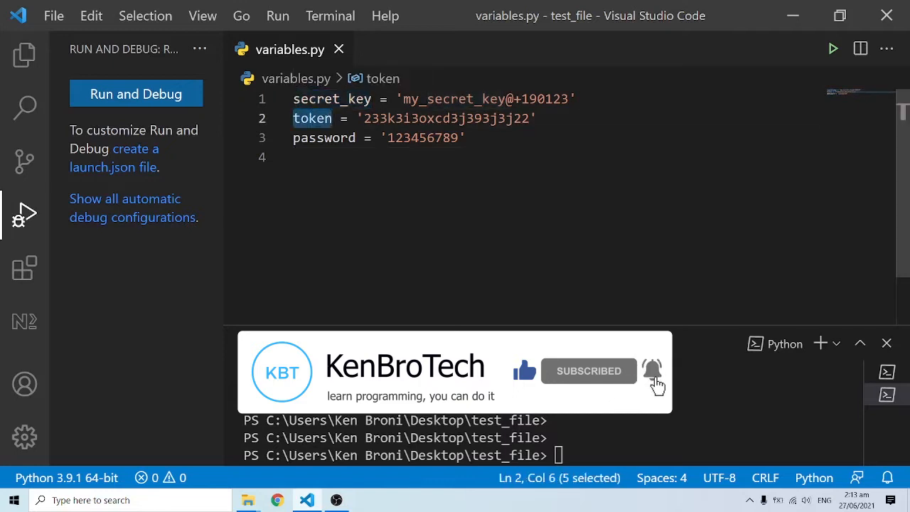
double_click(324, 137)
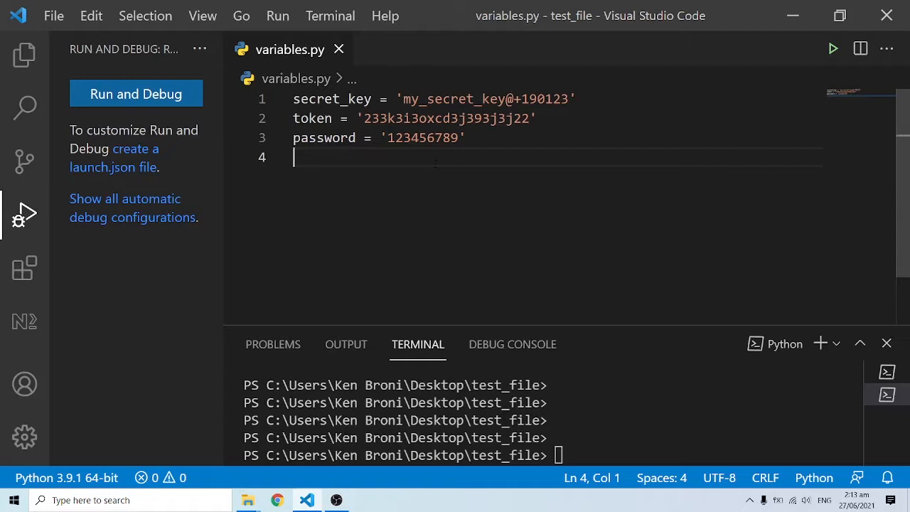
click(339, 99)
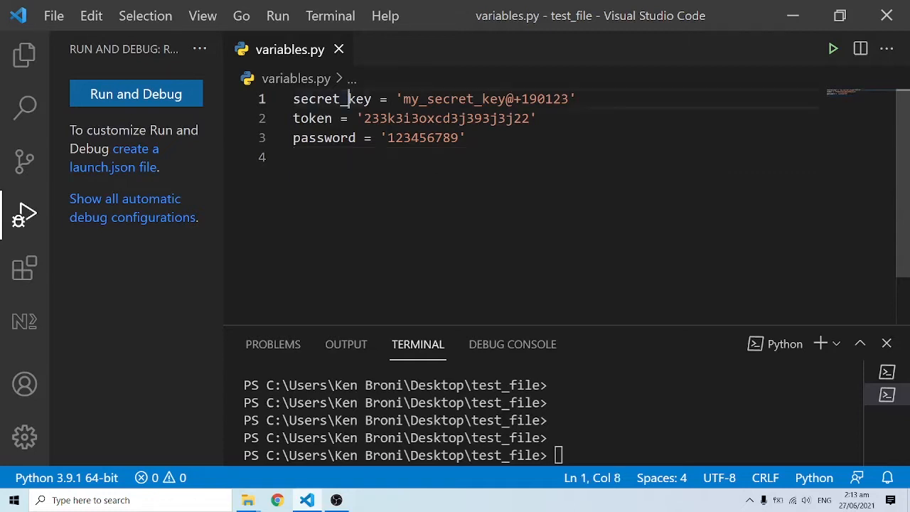
double_click(312, 118)
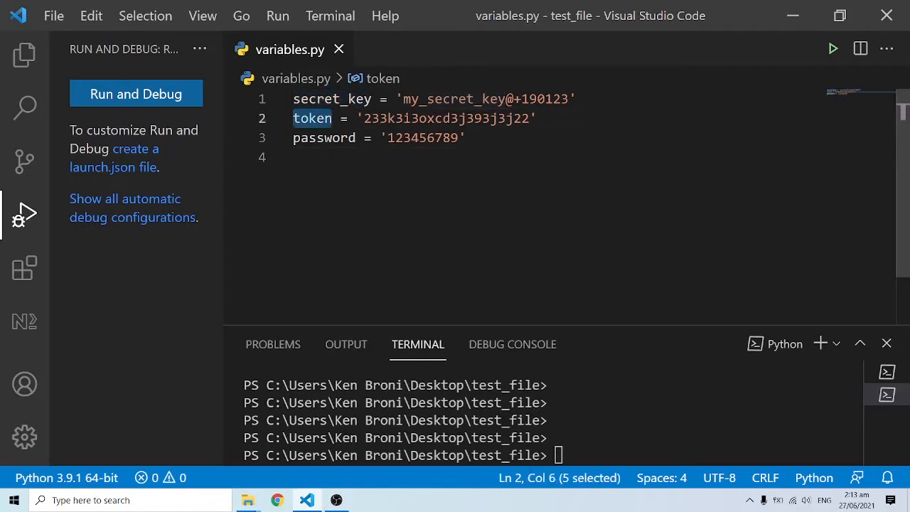
double_click(325, 137)
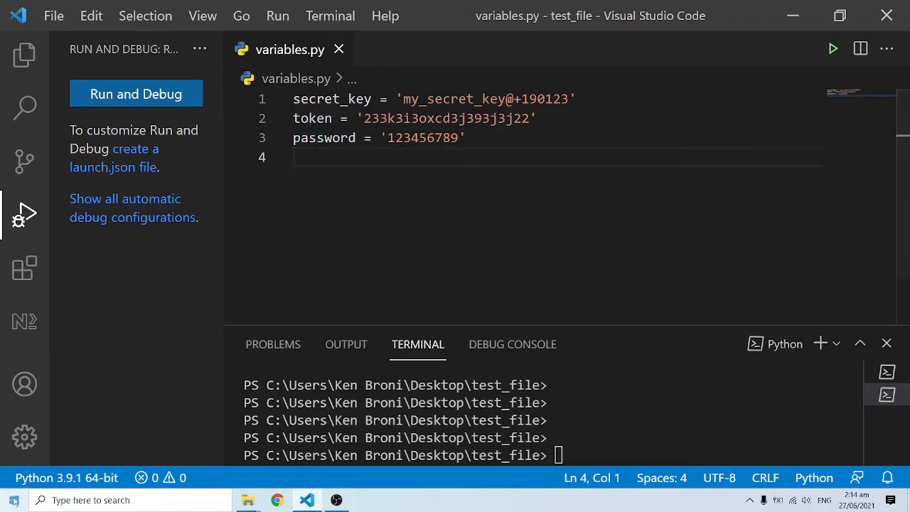
Step: Reach the System page via Control Panel > System and Security
text(control Panel)
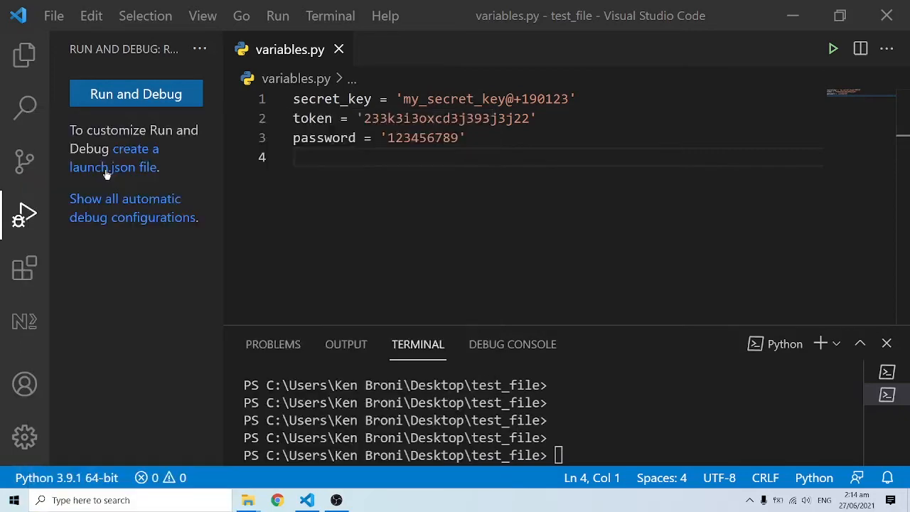
click(378, 501)
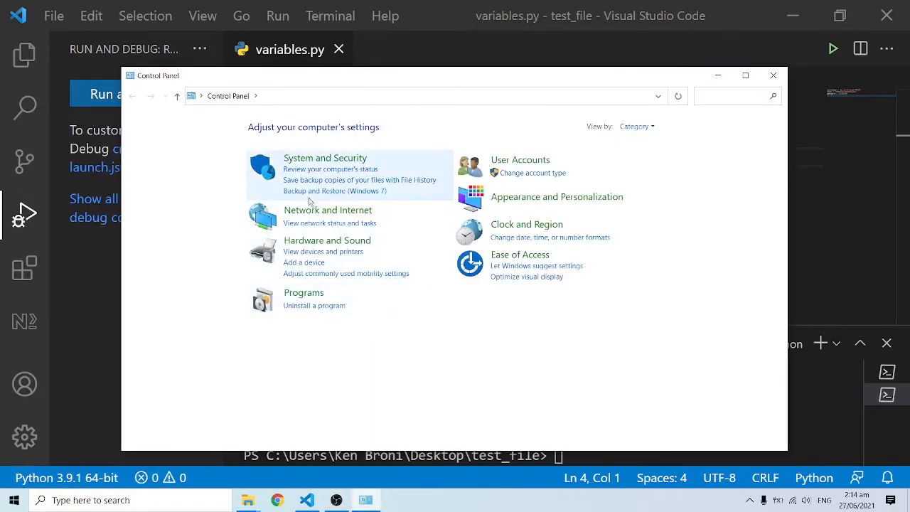
click(324, 158)
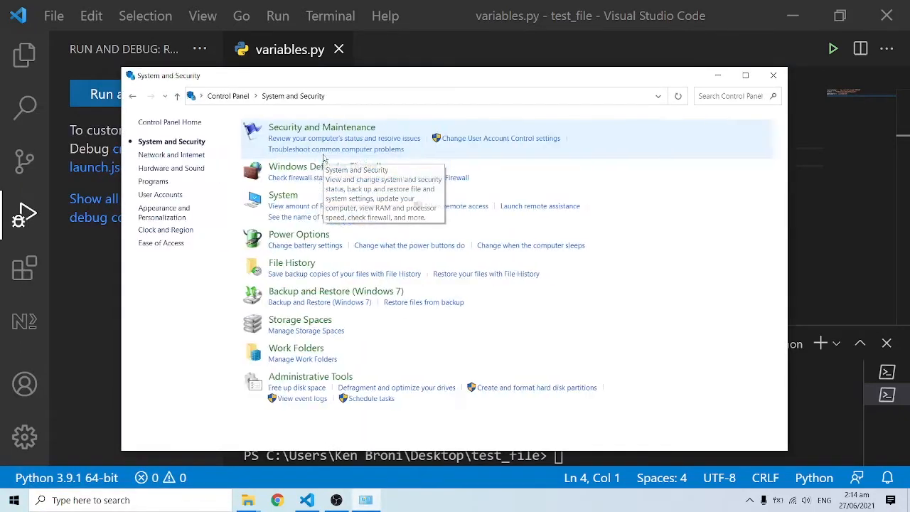
mouse_move(292, 195)
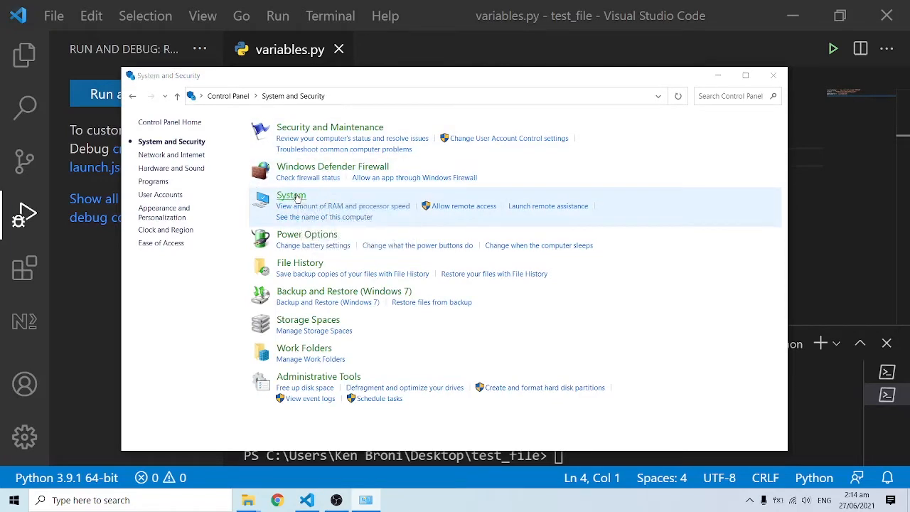
click(292, 195)
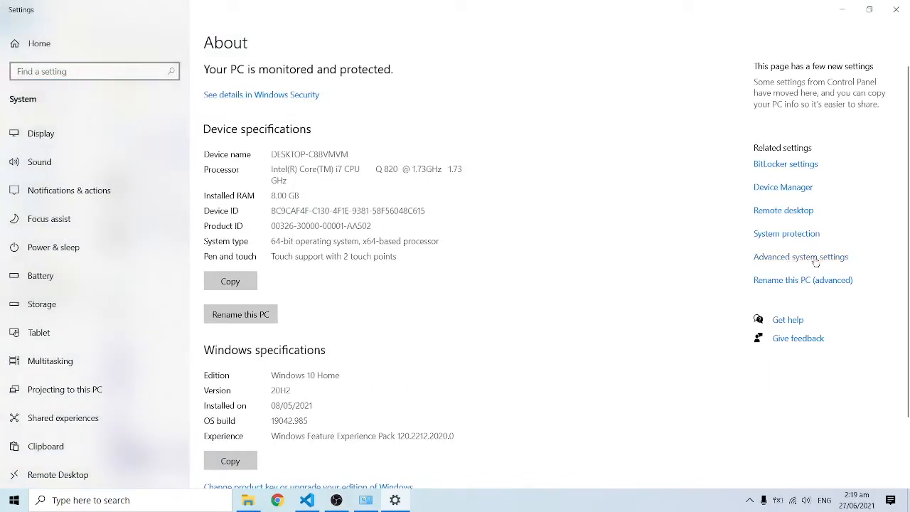
Step: Bring up Advanced system settings and the Environment Variables window
click(800, 256)
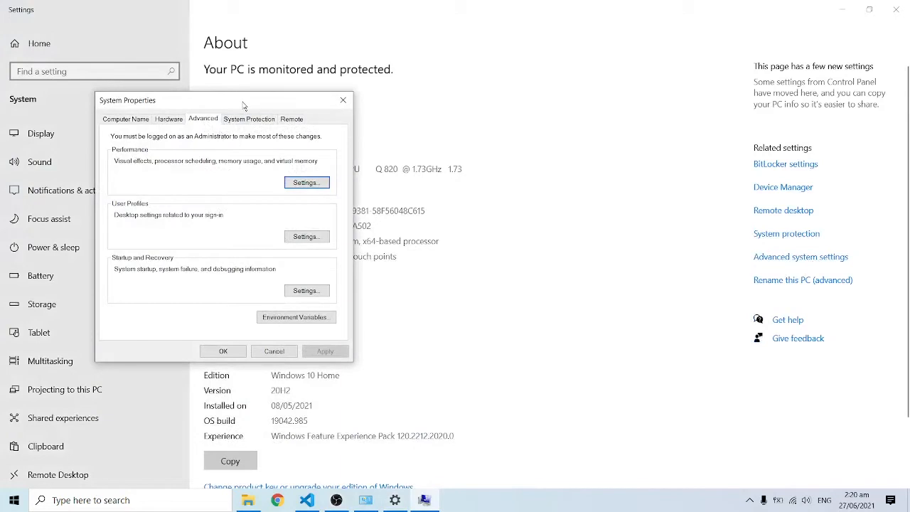
drag(245, 100, 419, 91)
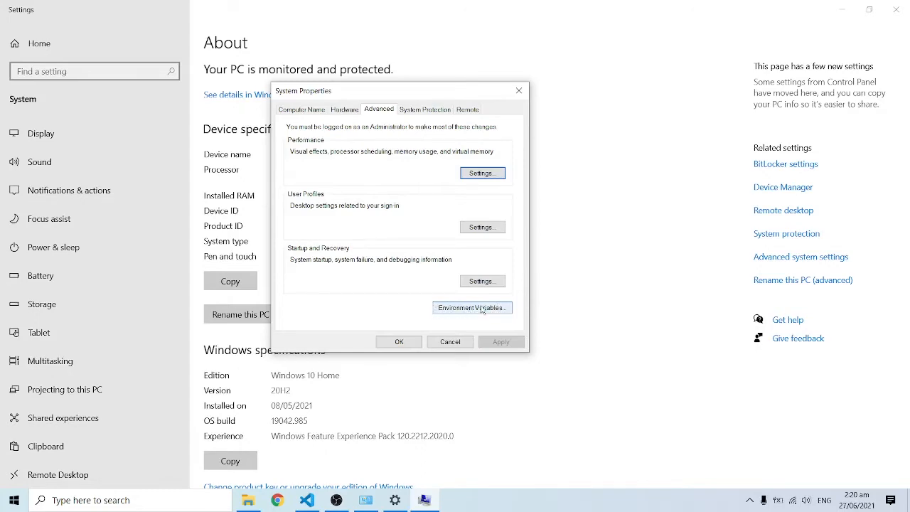
click(472, 307)
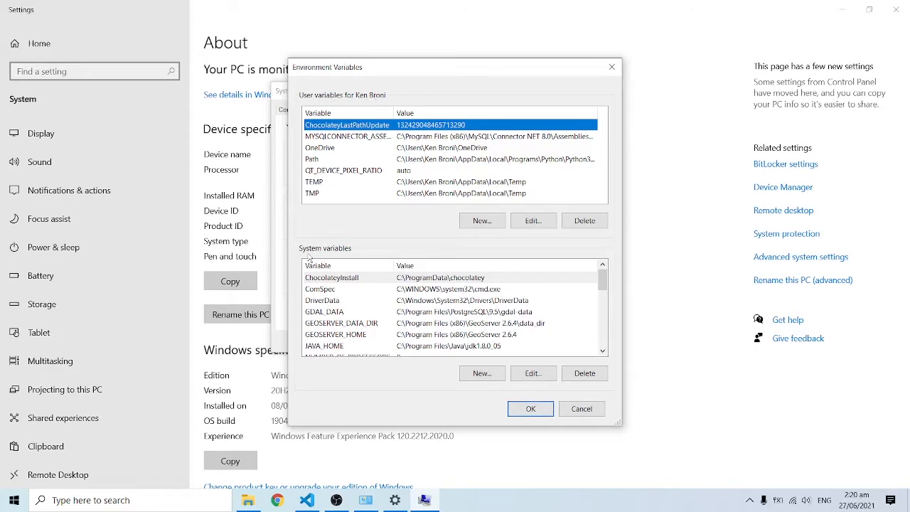
mouse_move(385, 157)
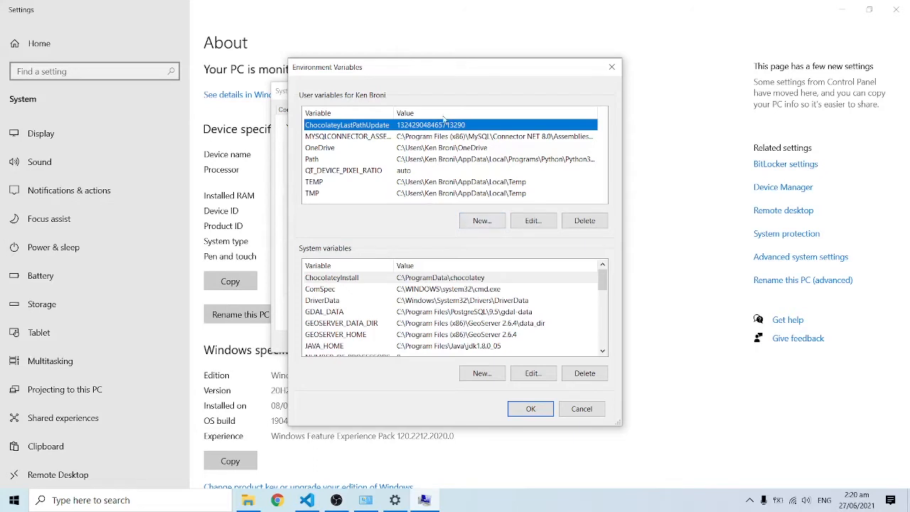
click(482, 220)
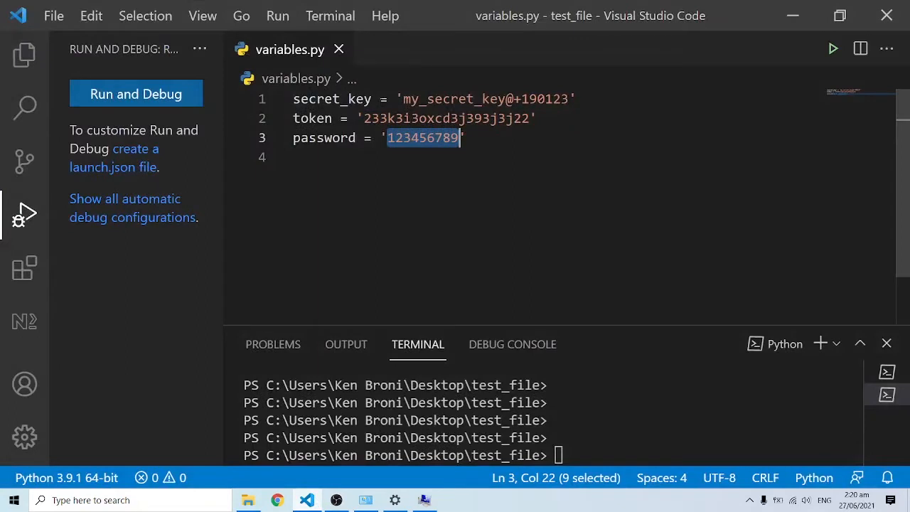
double_click(331, 99)
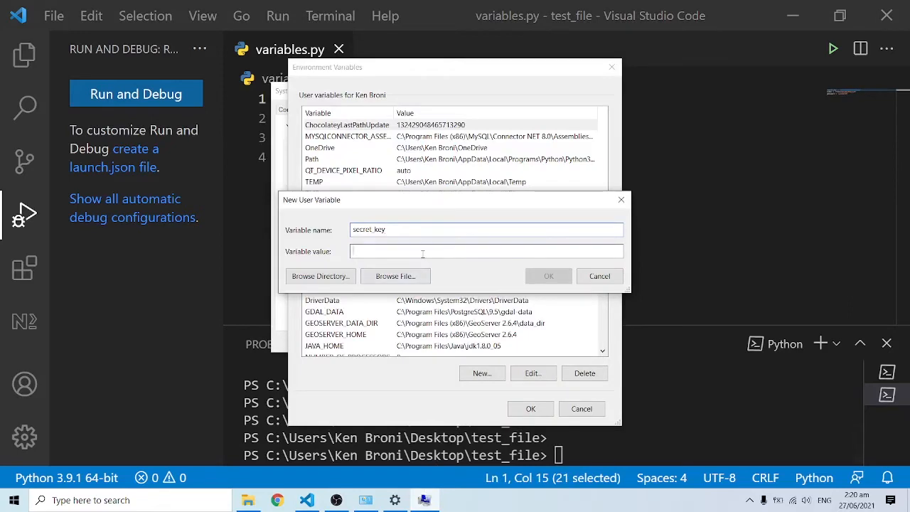
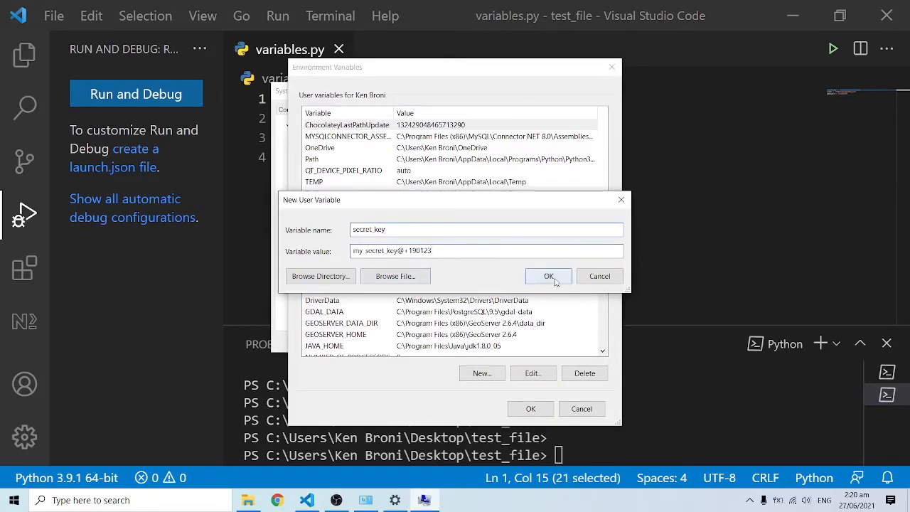
click(547, 276)
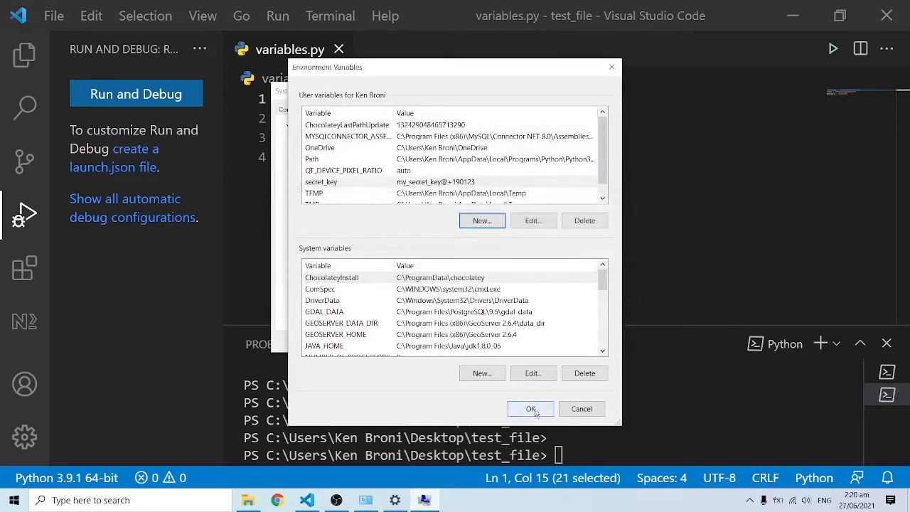
click(530, 409)
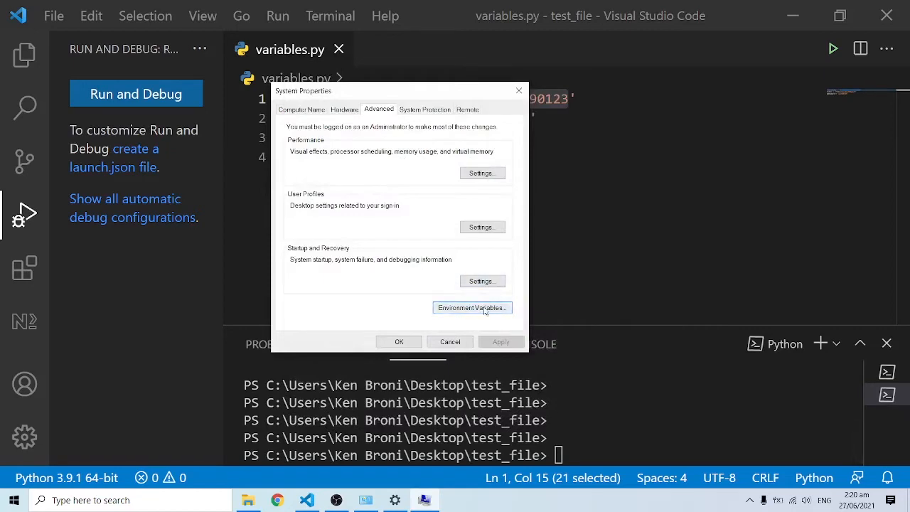
click(472, 307)
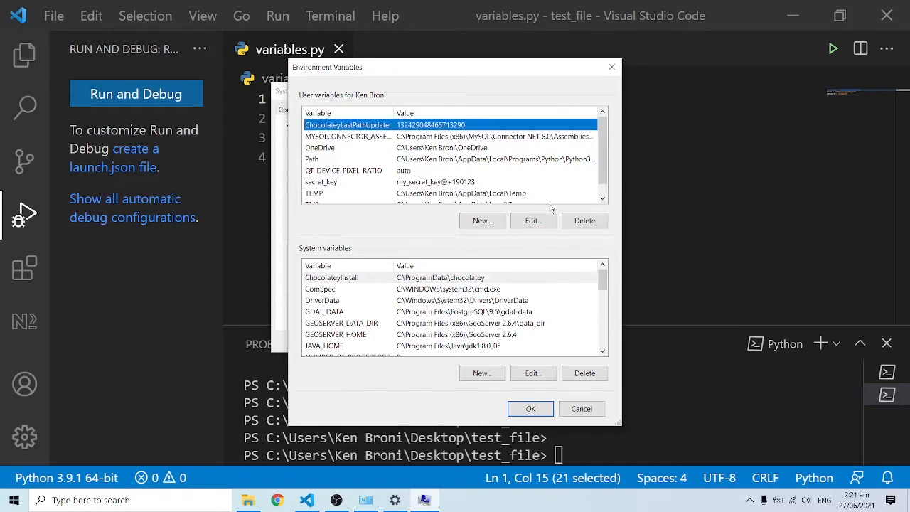
click(481, 221)
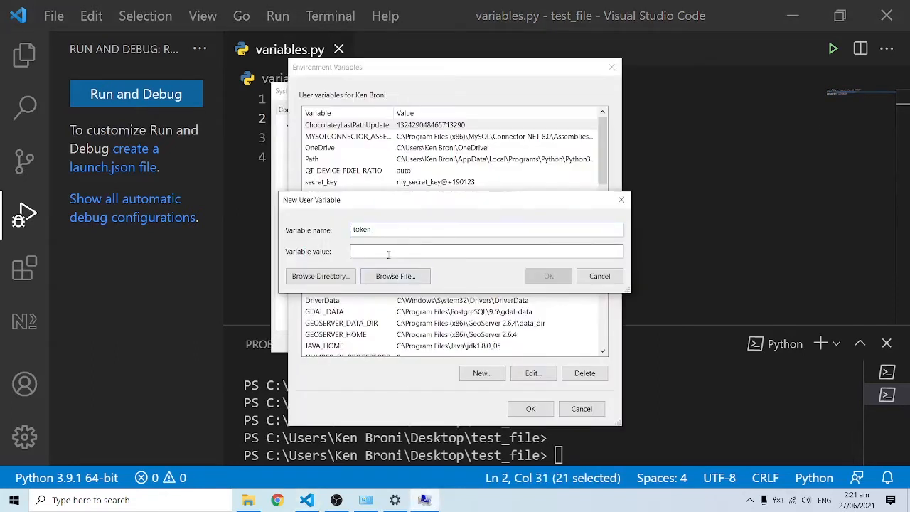
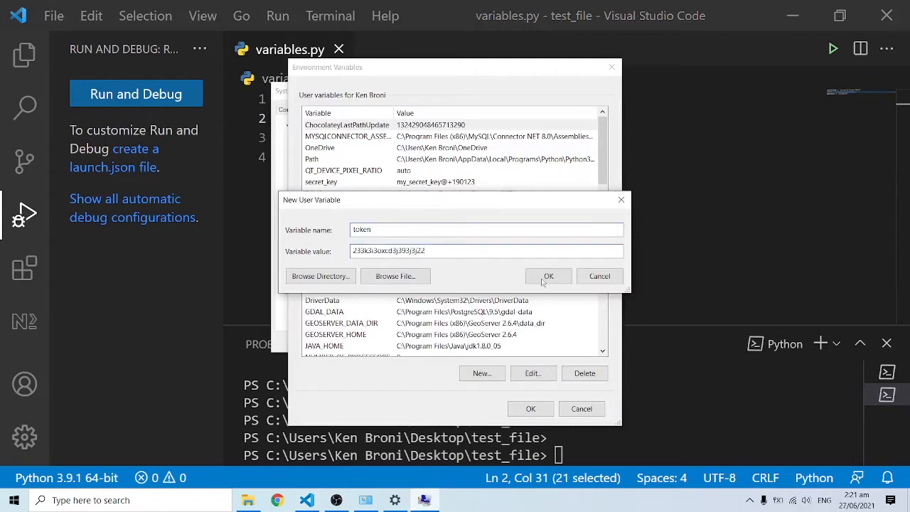
click(549, 275)
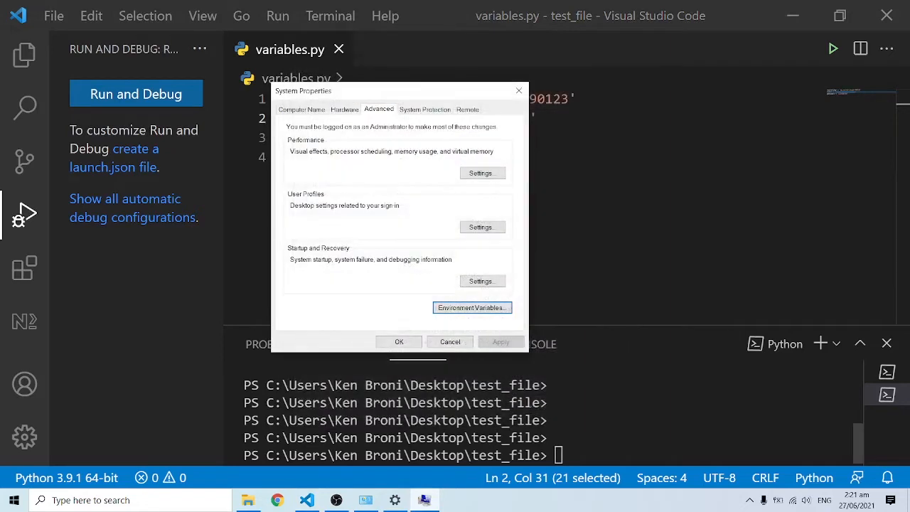
click(472, 307)
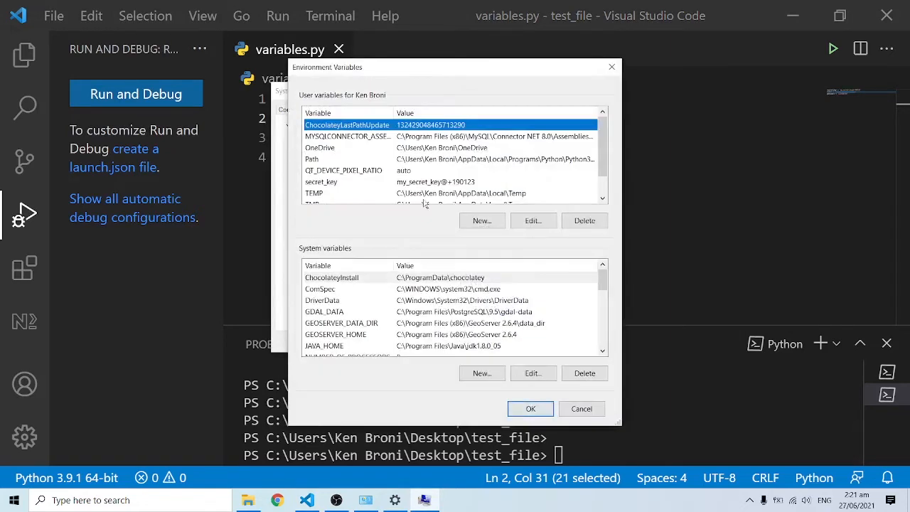
mouse_move(421, 184)
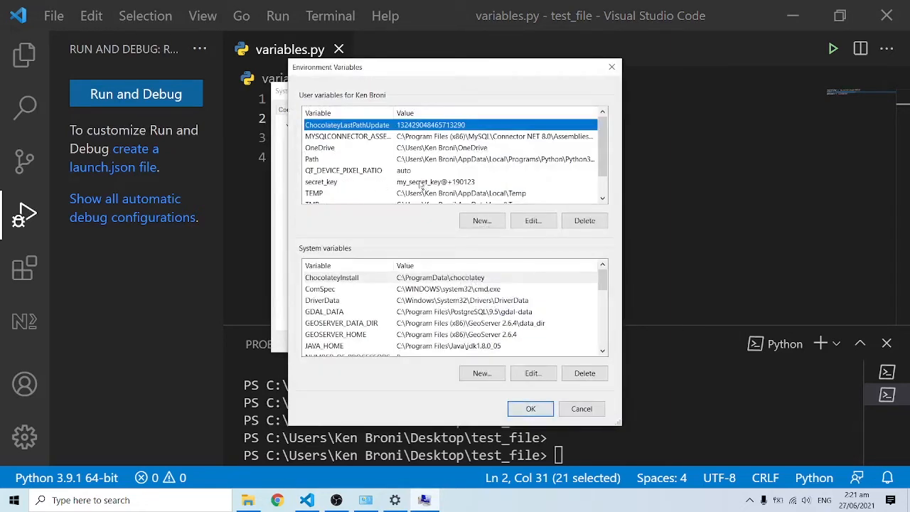
scroll(down, 3)
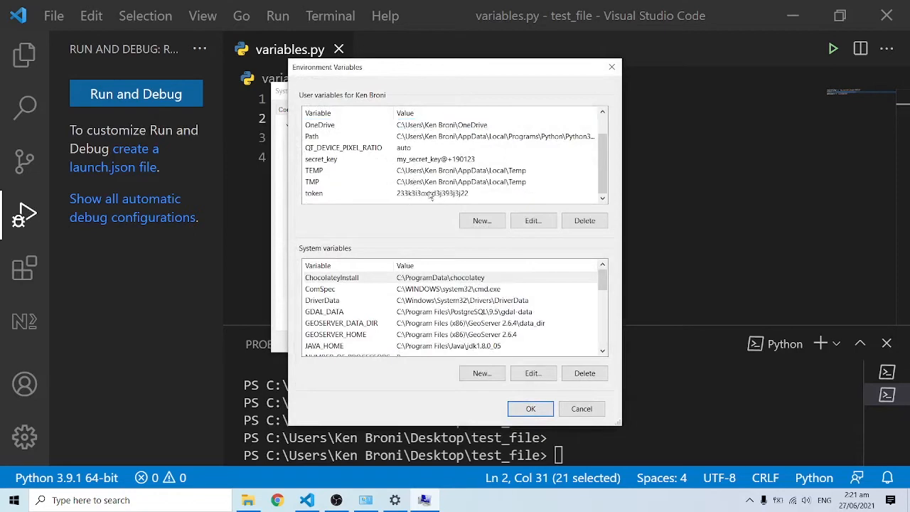
click(481, 219)
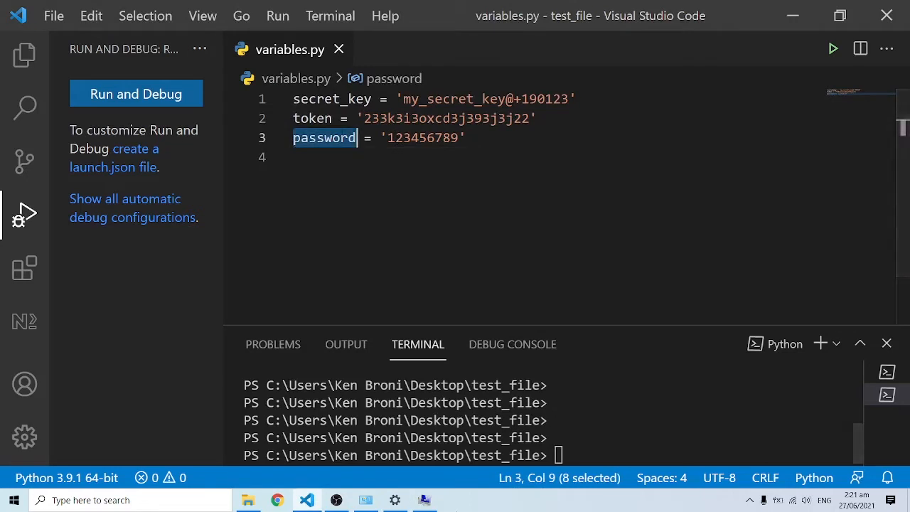
click(482, 373)
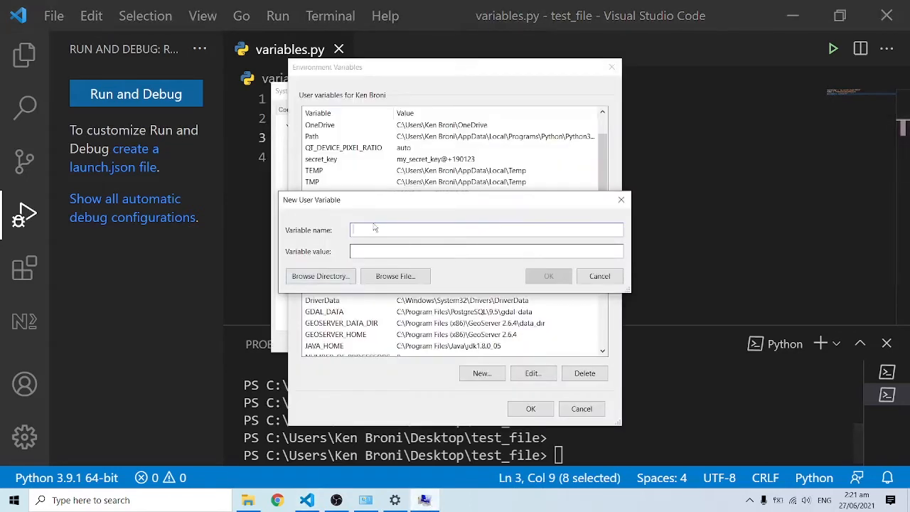
text(password)
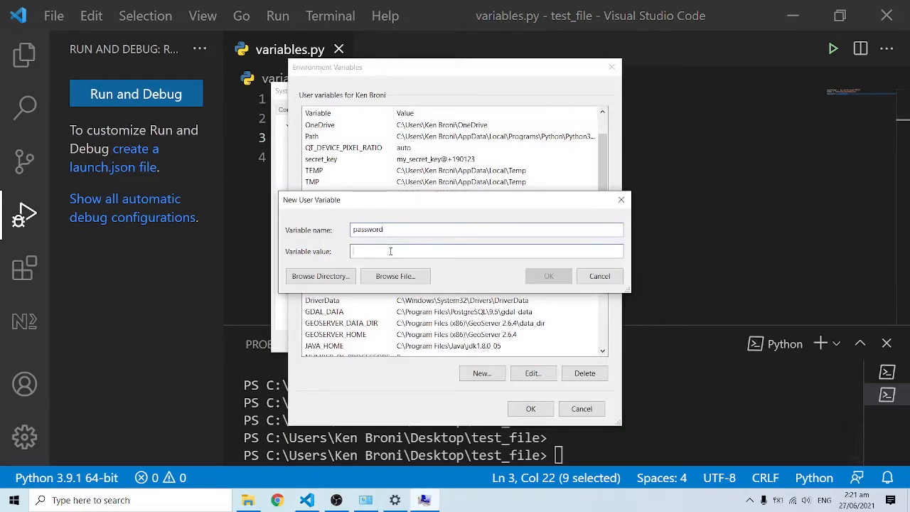
click(549, 276)
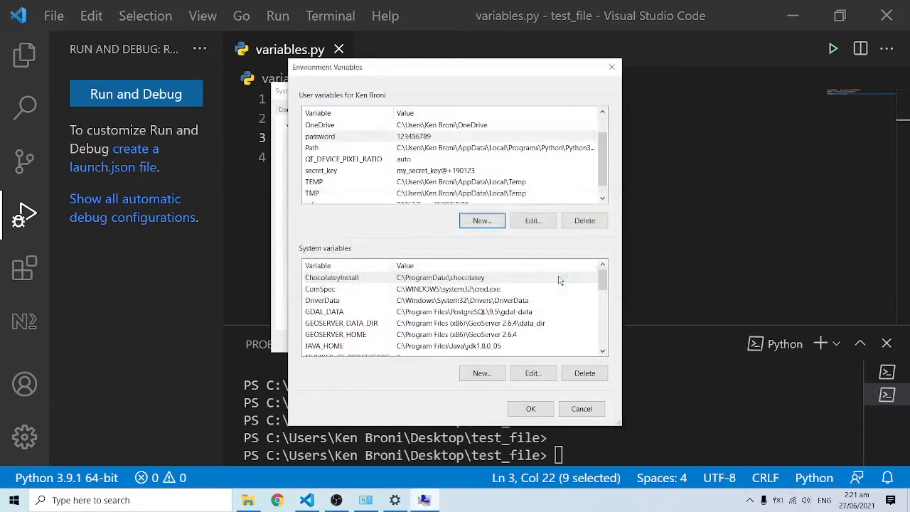
click(581, 408)
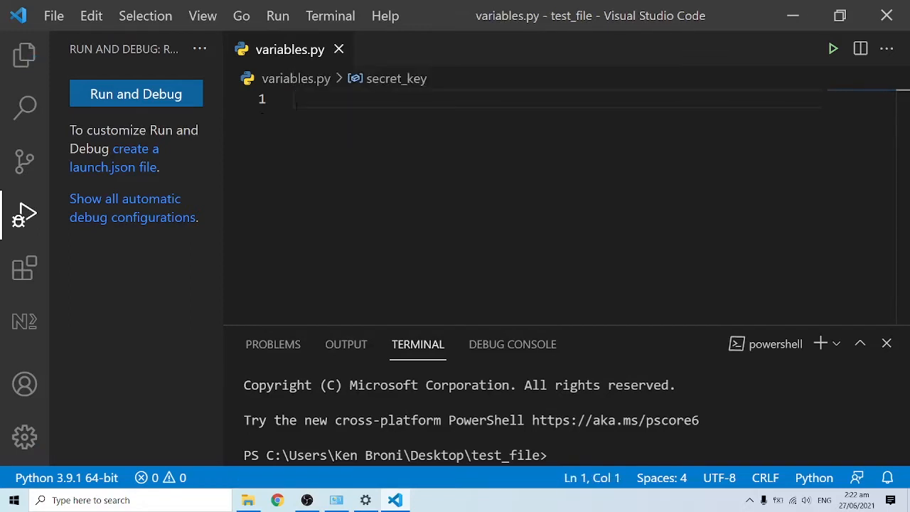
Step: Write import os and key = os.environ.get('secret_key'), then run the script
text(import)
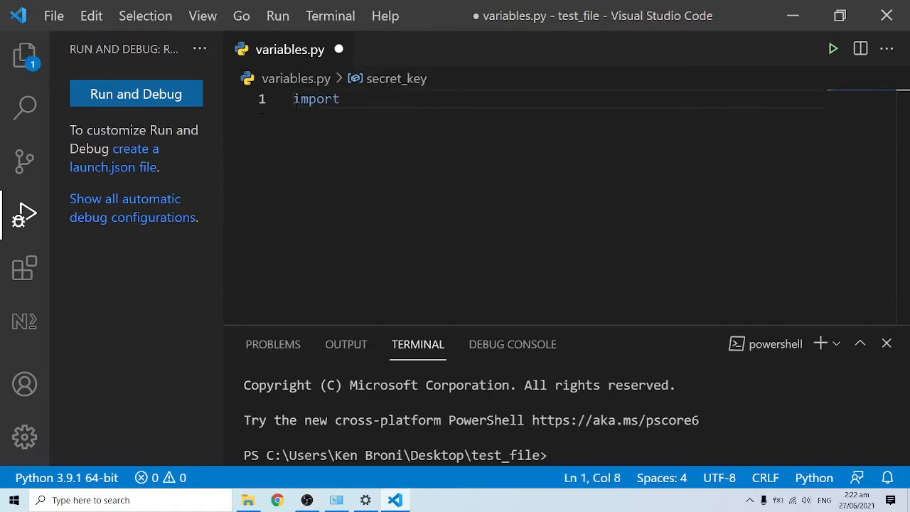
text(os)
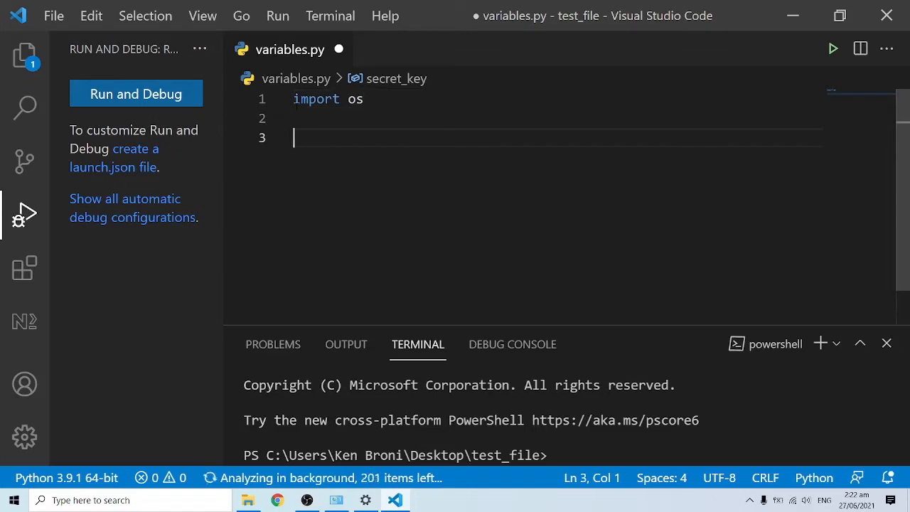
text(key)
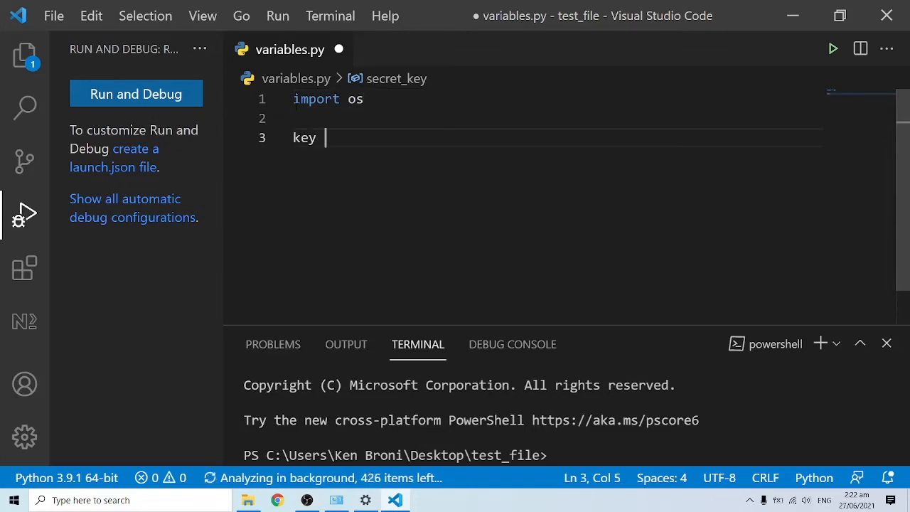
text(=)
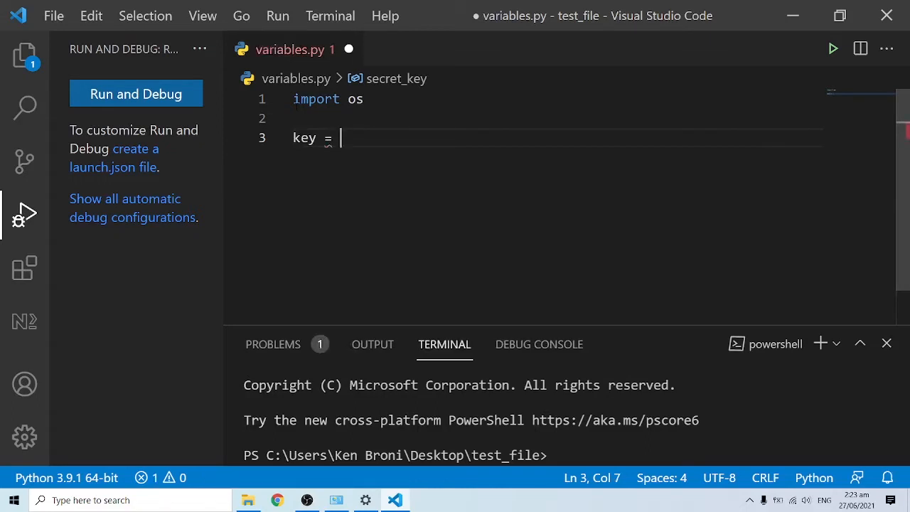
text(o)
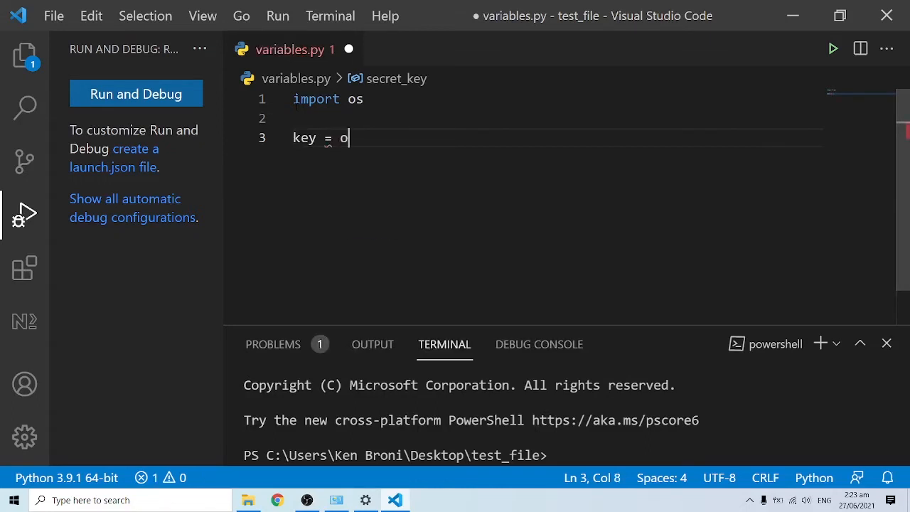
text(.environ.get()
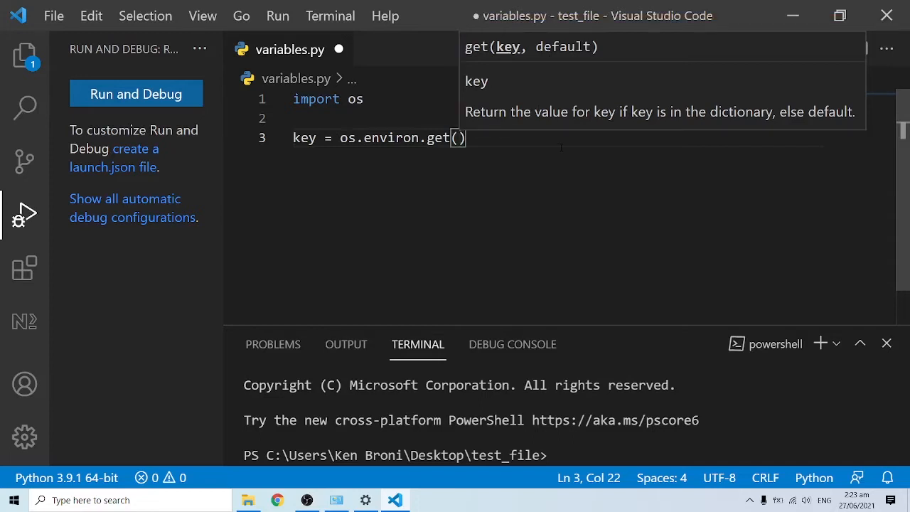
text('sec')
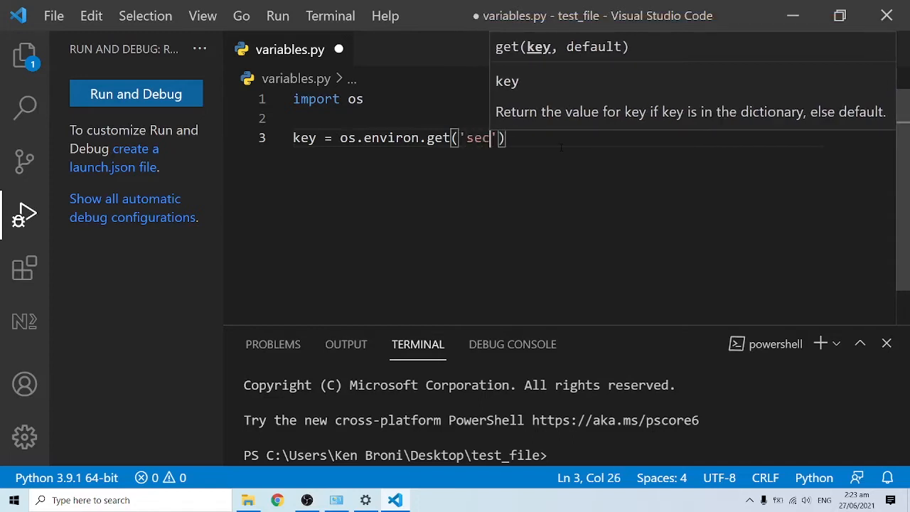
text(ret_key)
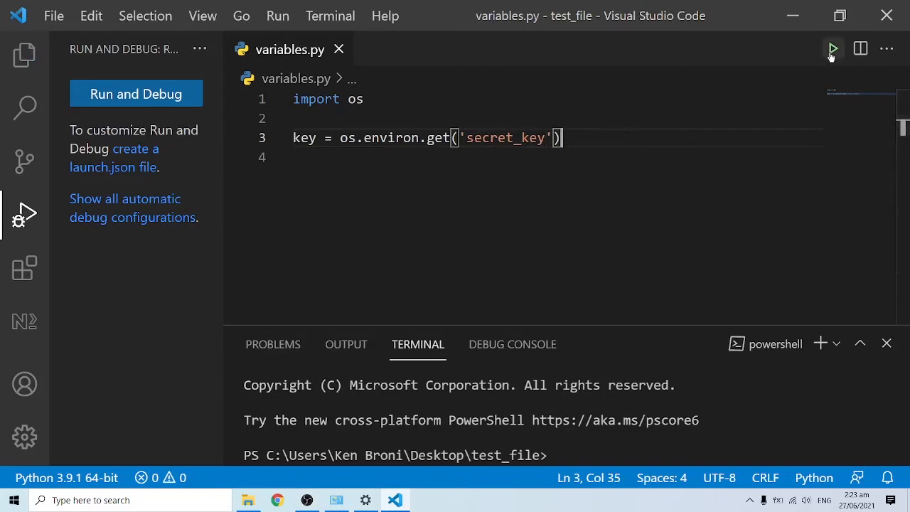
click(830, 49)
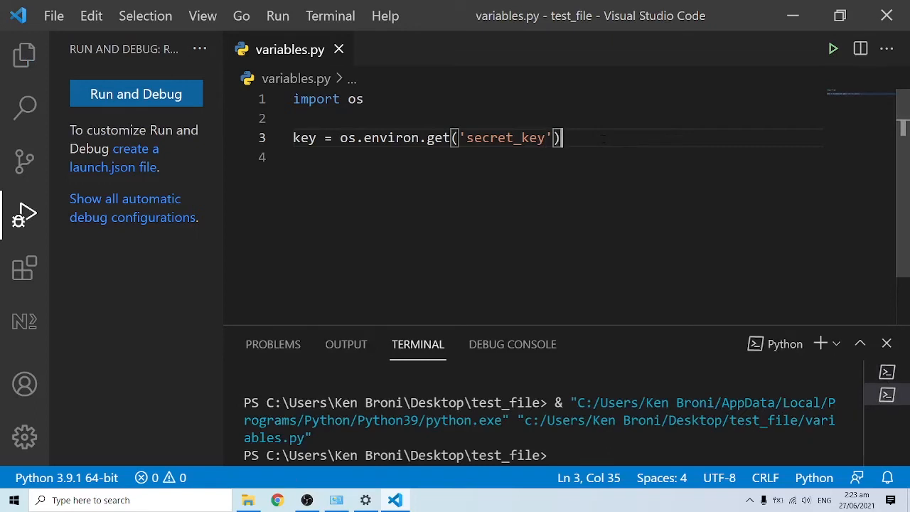
Step: Add print(key) and run again to show the secret key value
text(print)
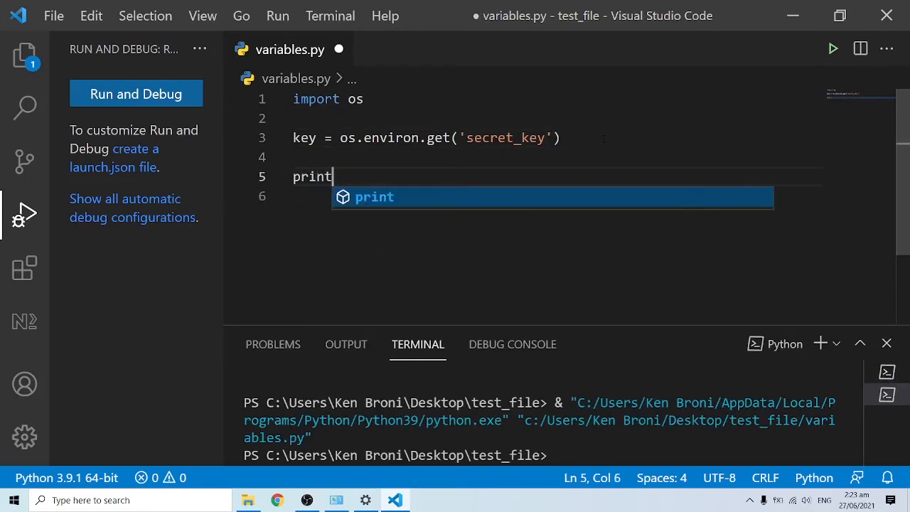
text((key)
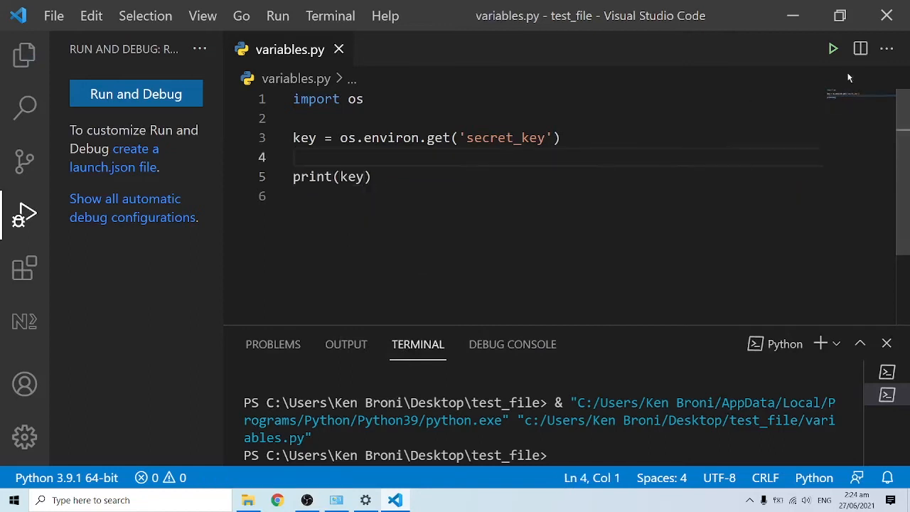
click(833, 48)
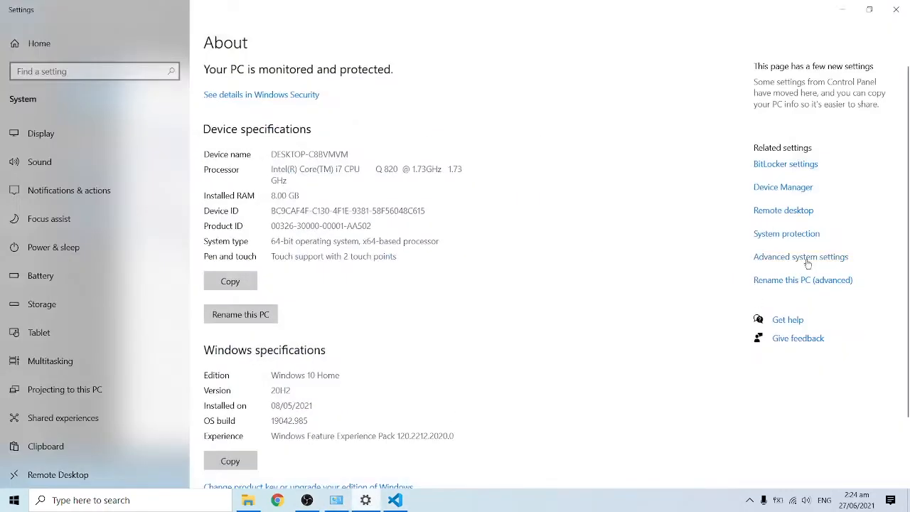
click(801, 256)
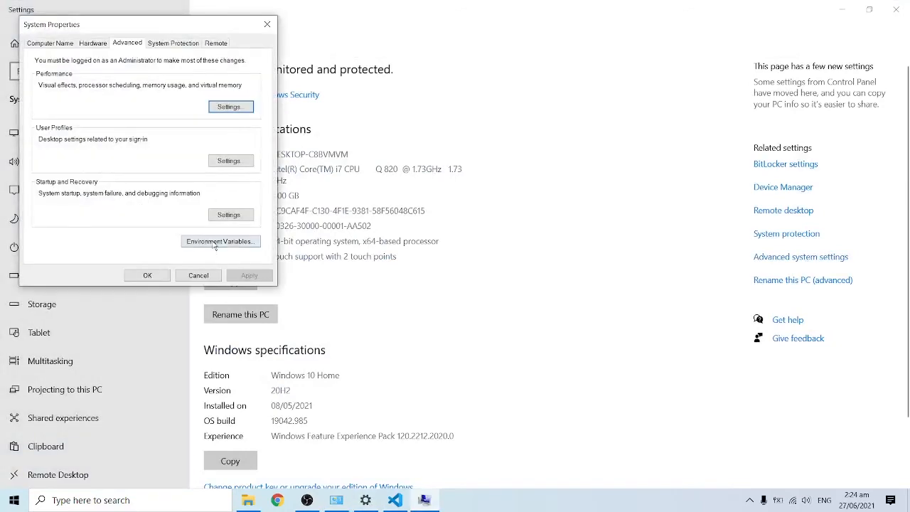
click(220, 242)
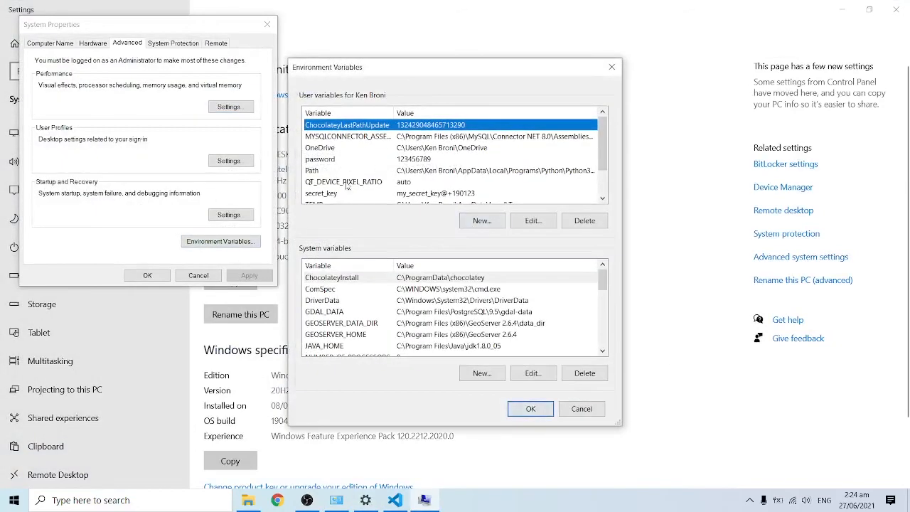
scroll(down, 3)
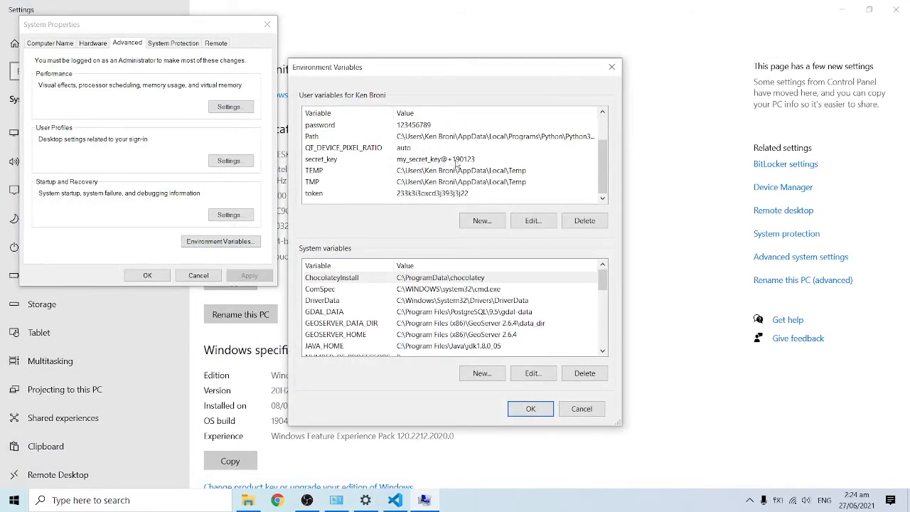
mouse_move(470, 165)
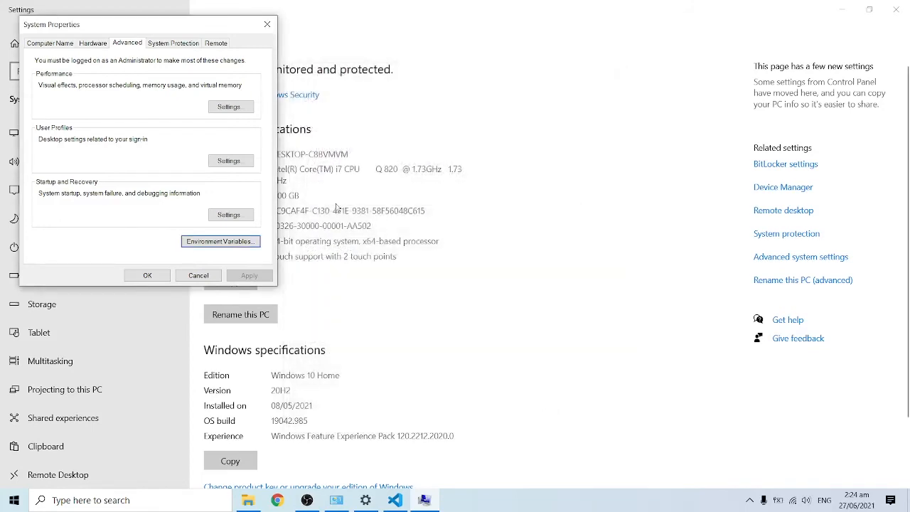
click(199, 276)
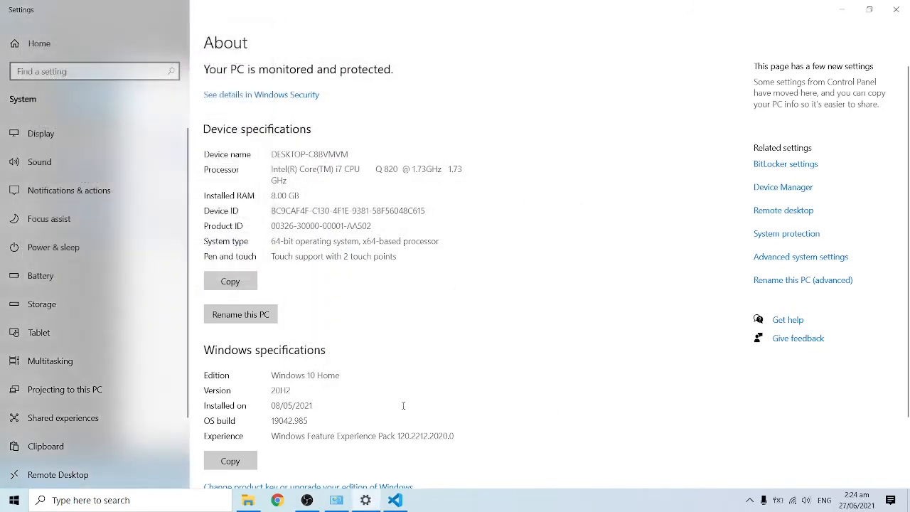
Step: Write my_password = os.environ.get('password') below the key line
click(395, 501)
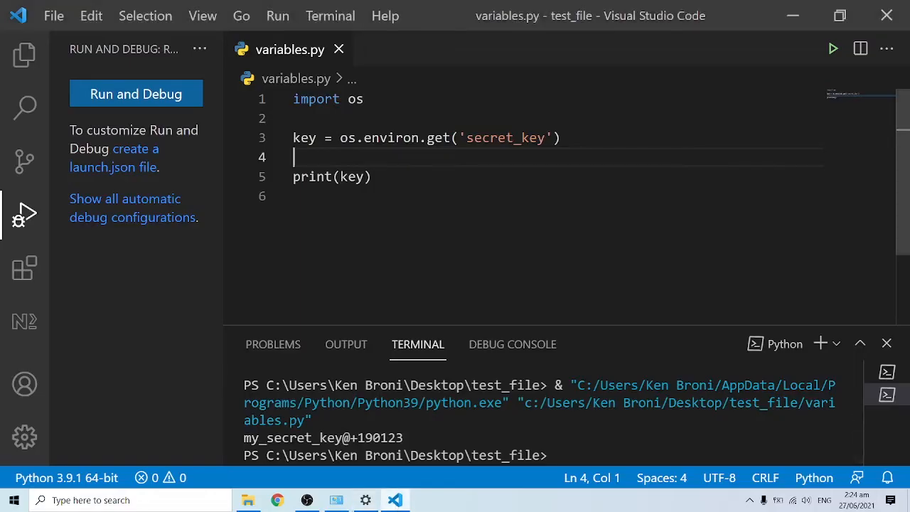
double_click(504, 138)
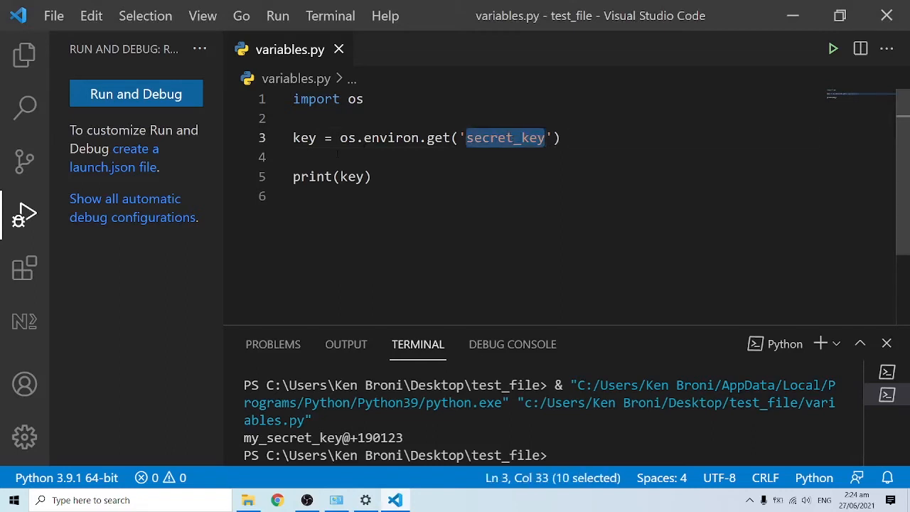
text(m)
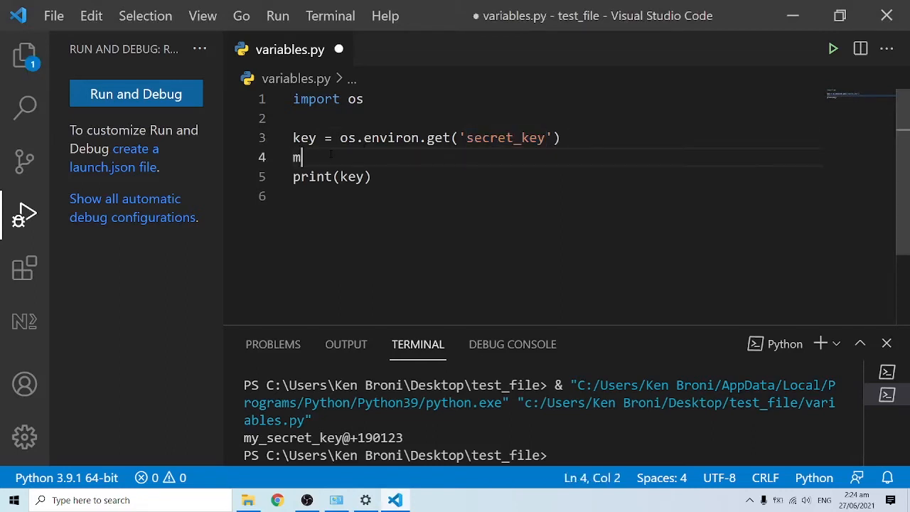
text(y_pass)
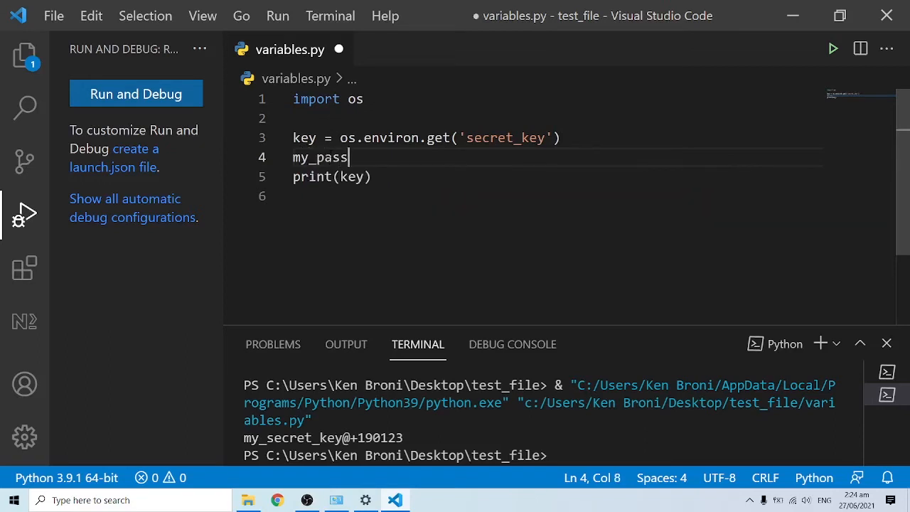
text(word)
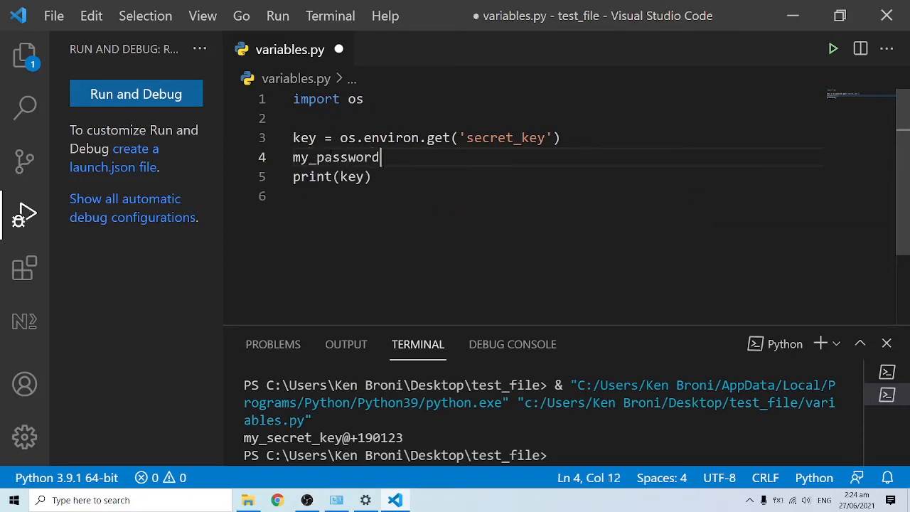
text(= os)
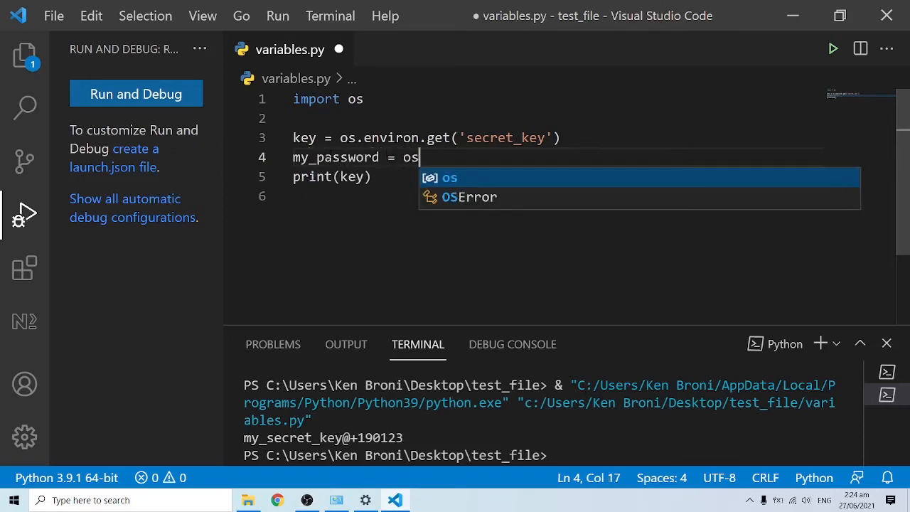
text(.environ)
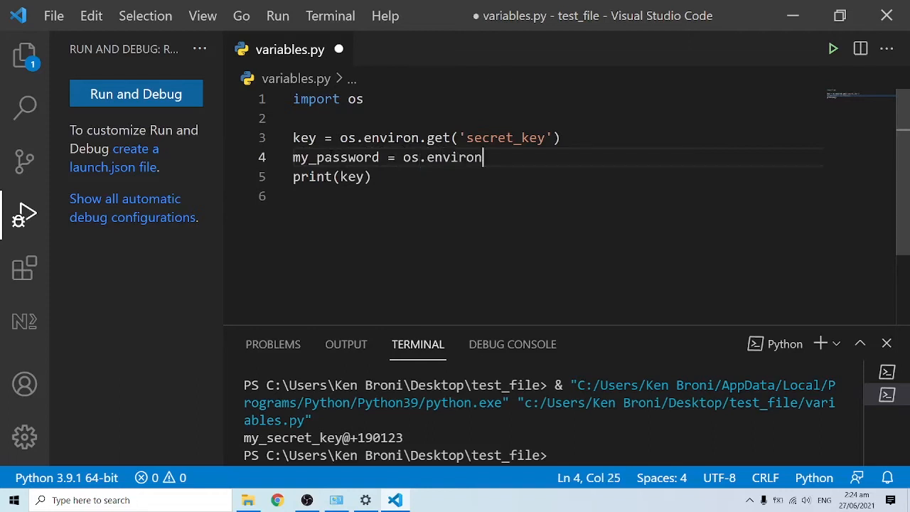
text(.get())
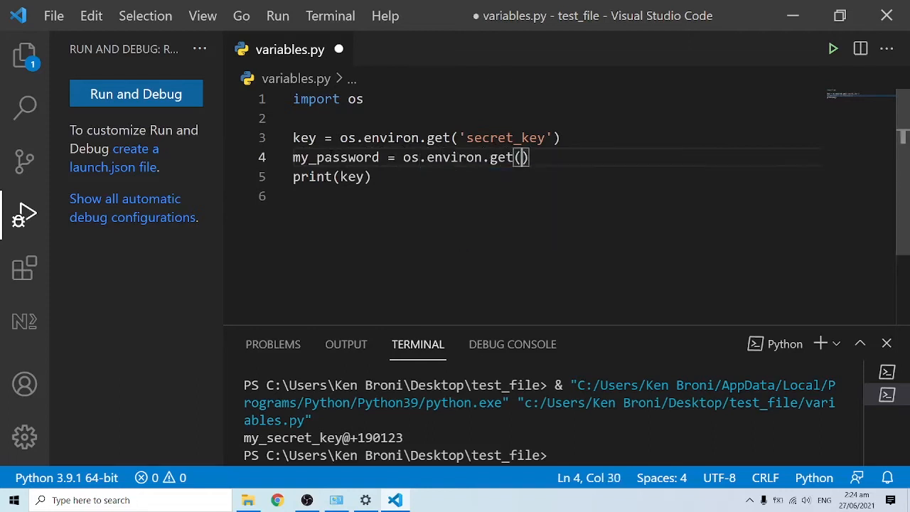
text('pass')
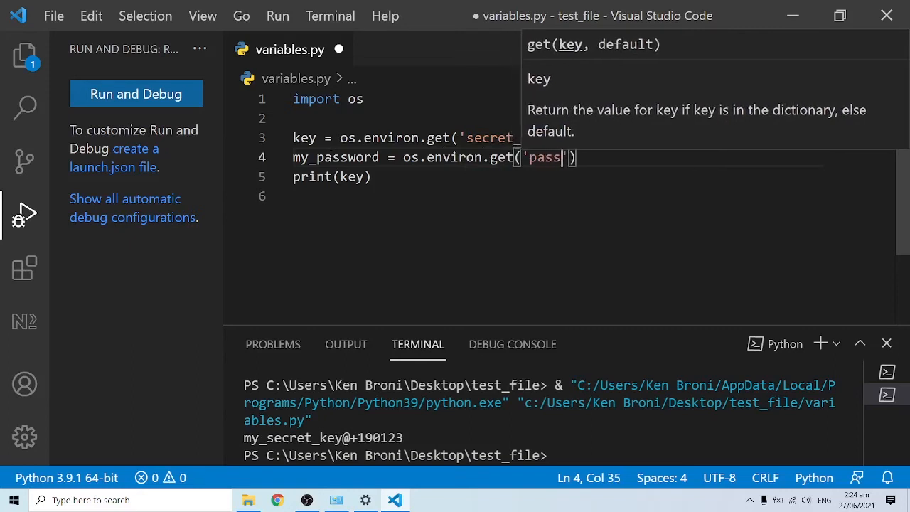
text(word)
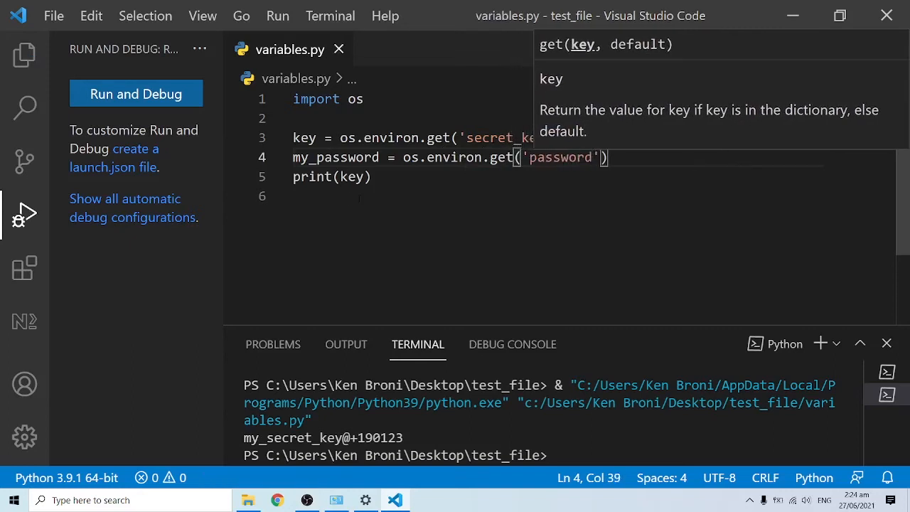
double_click(559, 156)
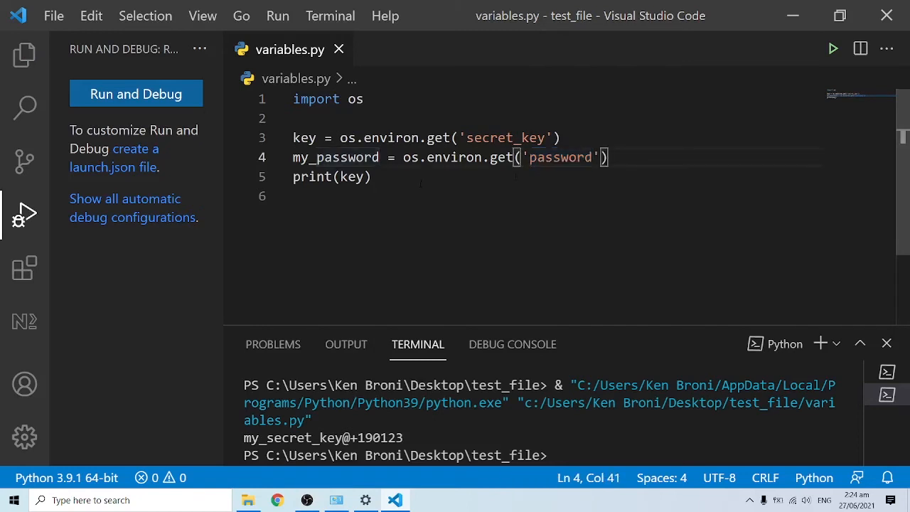
text(print)
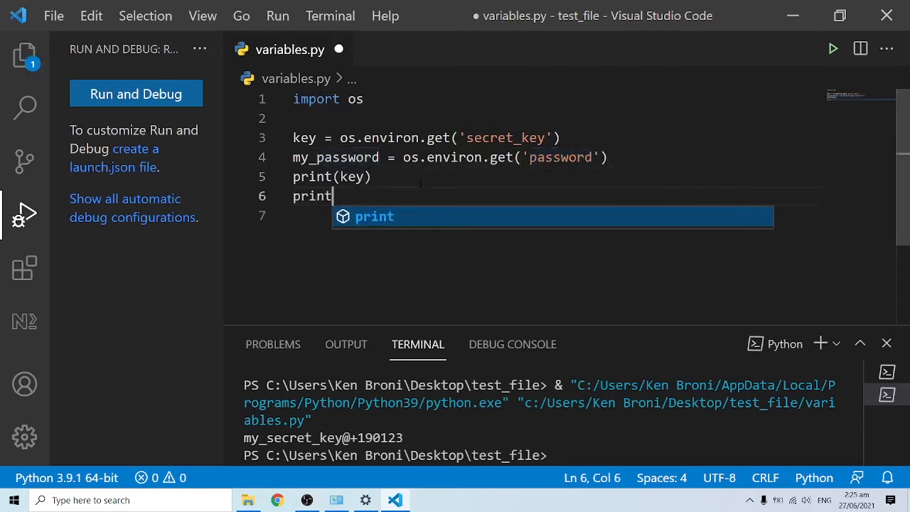
text((pa)
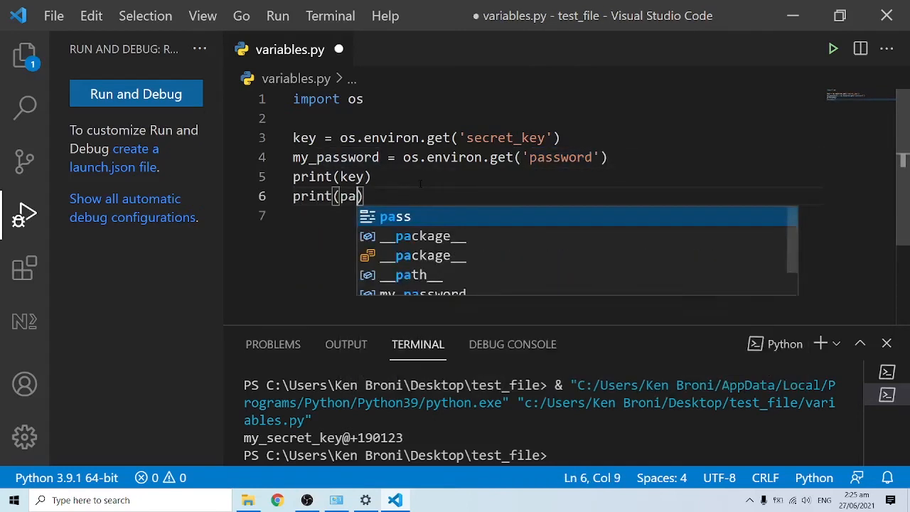
text(ssword)
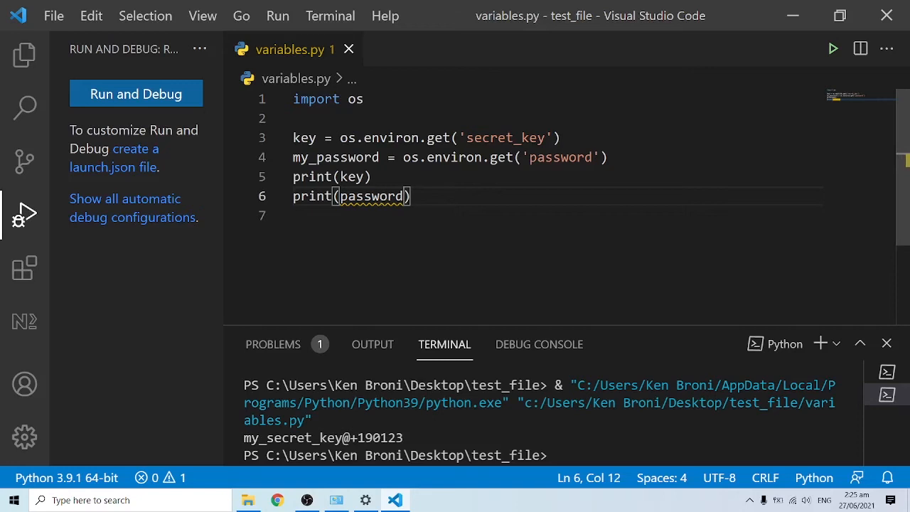
text(my)
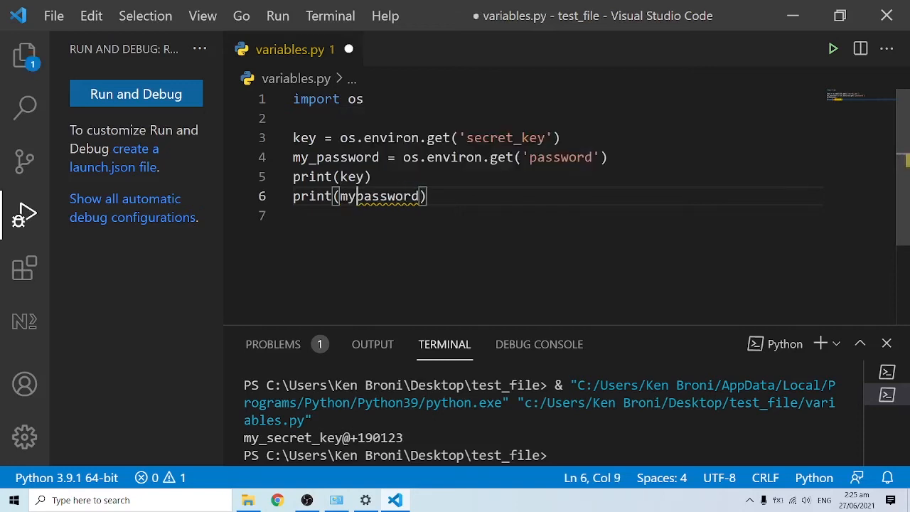
text(_)
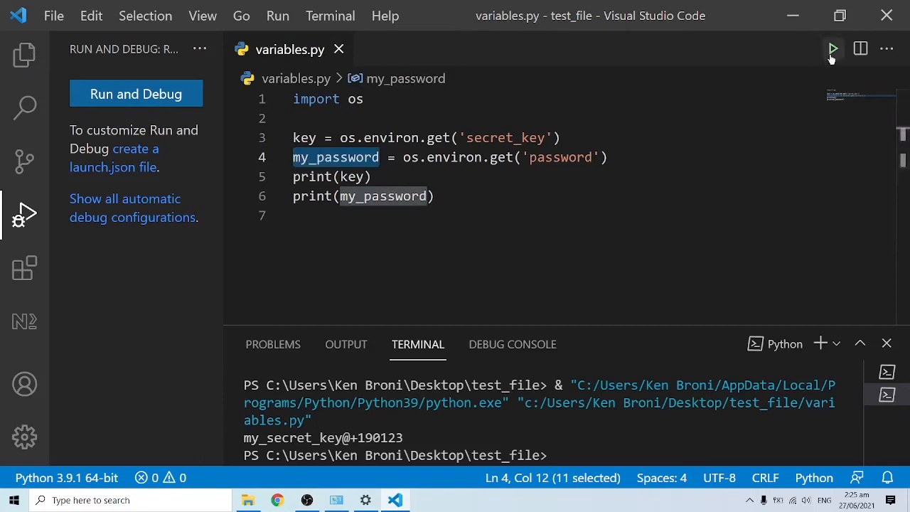
click(832, 49)
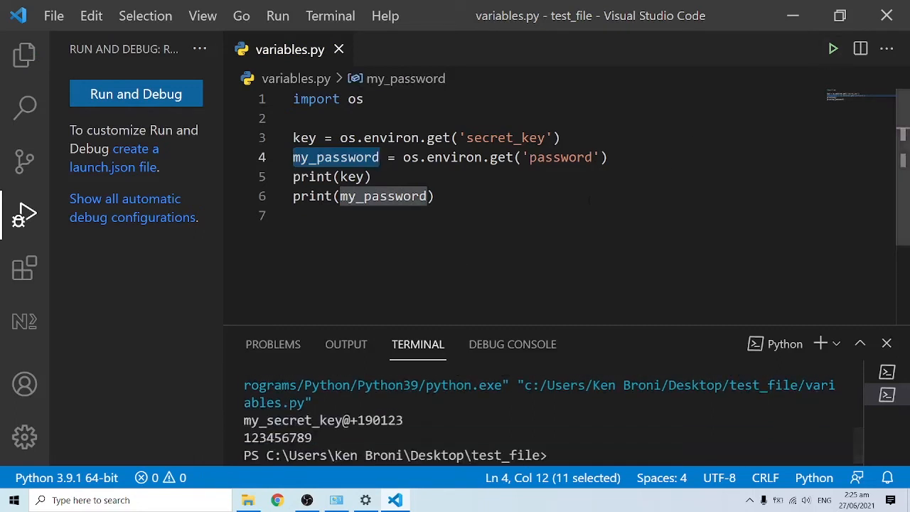
Step: Write my_token = os.environ.get('token') on a new line
key(Enter)
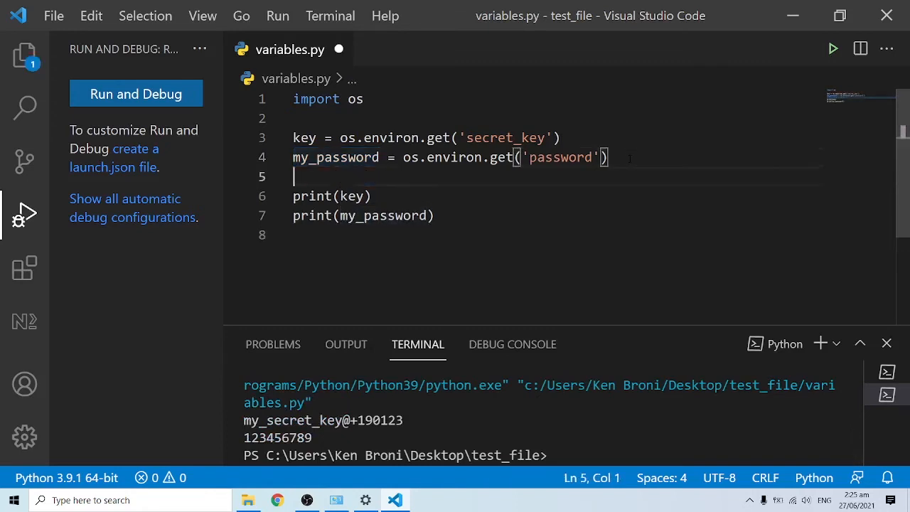
text(my)
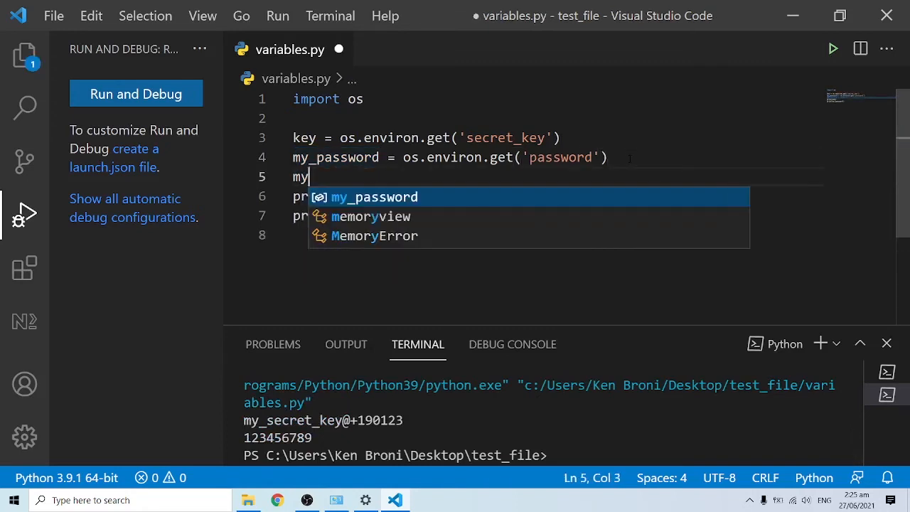
text(_toe)
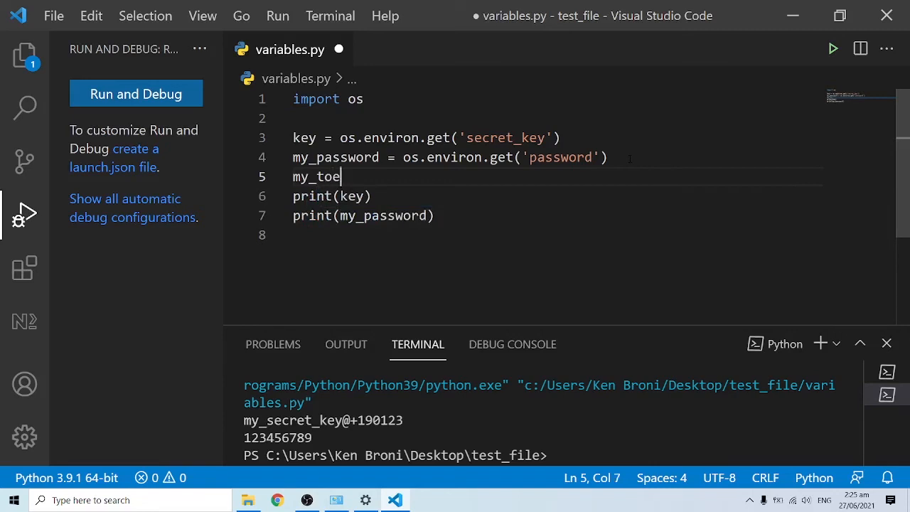
text(ken)
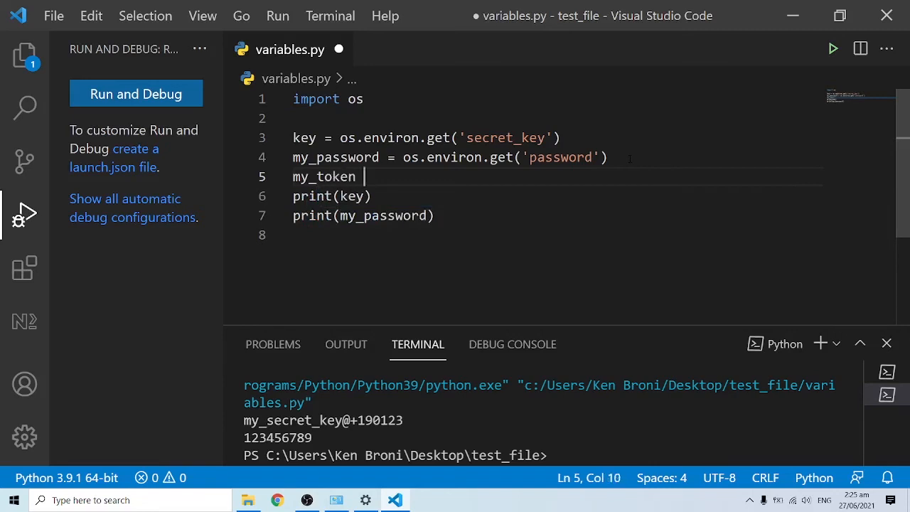
text(= o)
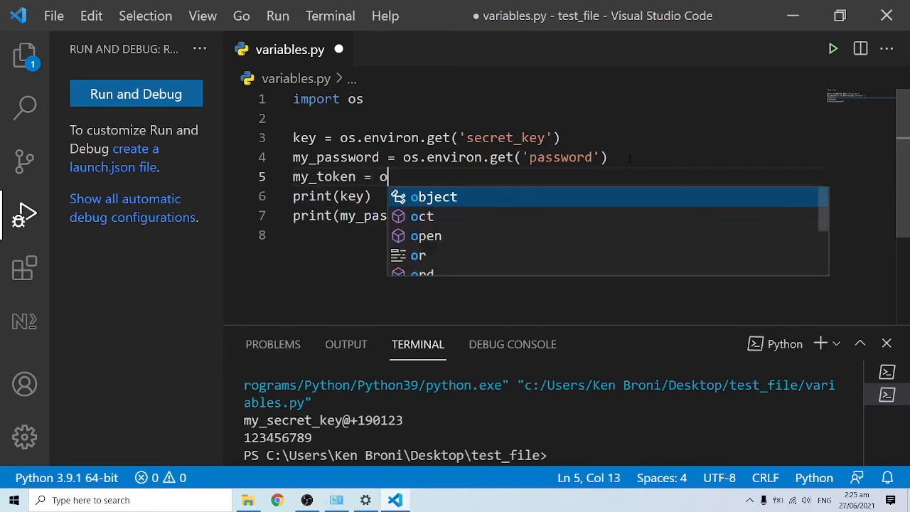
text(s.environ.get(')
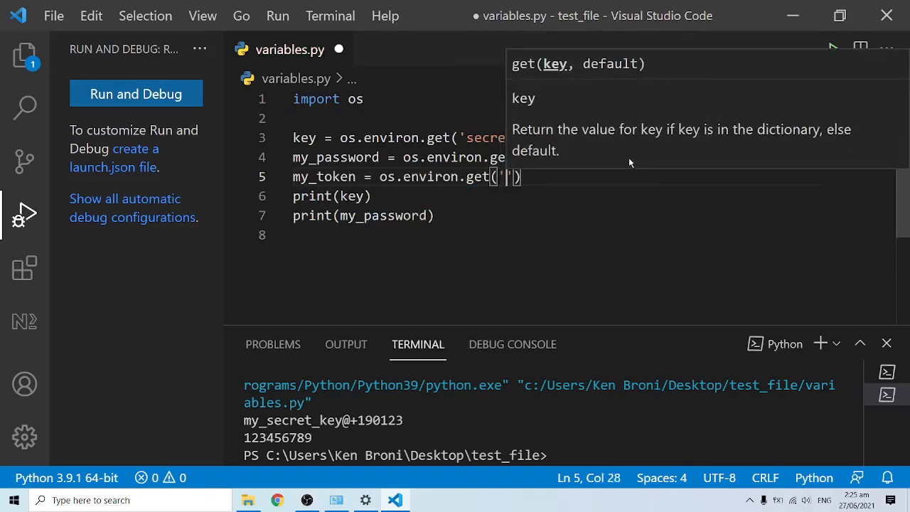
text(token)
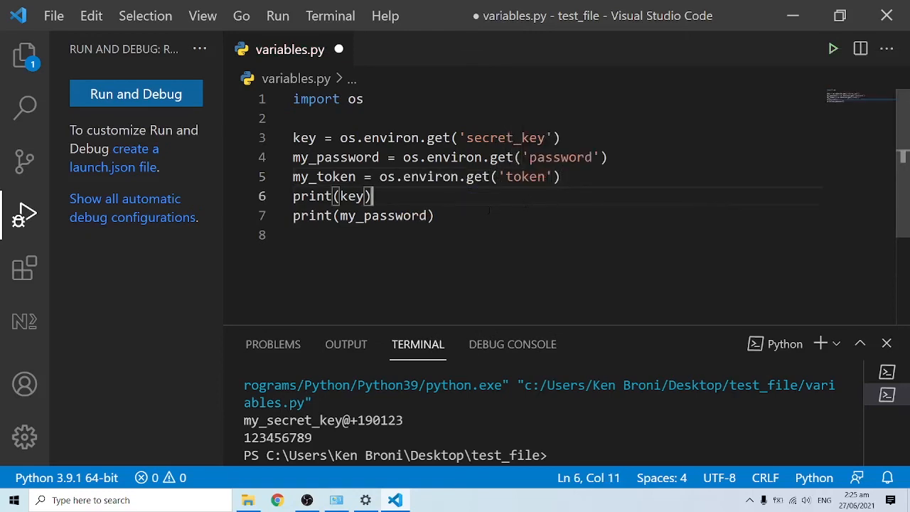
Step: Add a print line and set its argument to my_token via autocomplete
text(print)
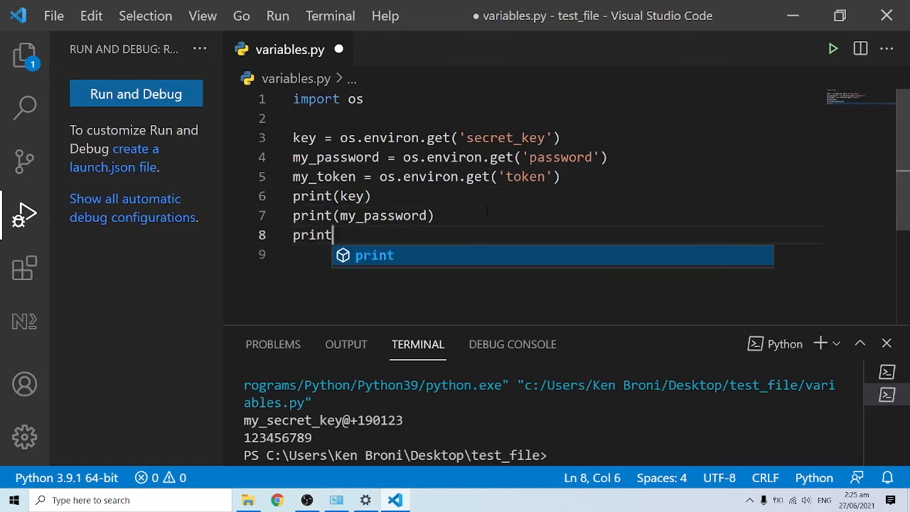
text(()
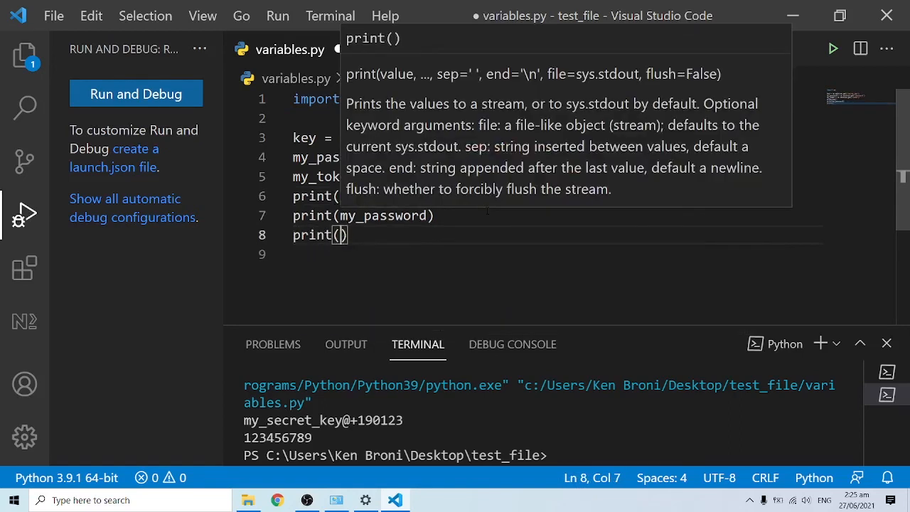
text('toek')
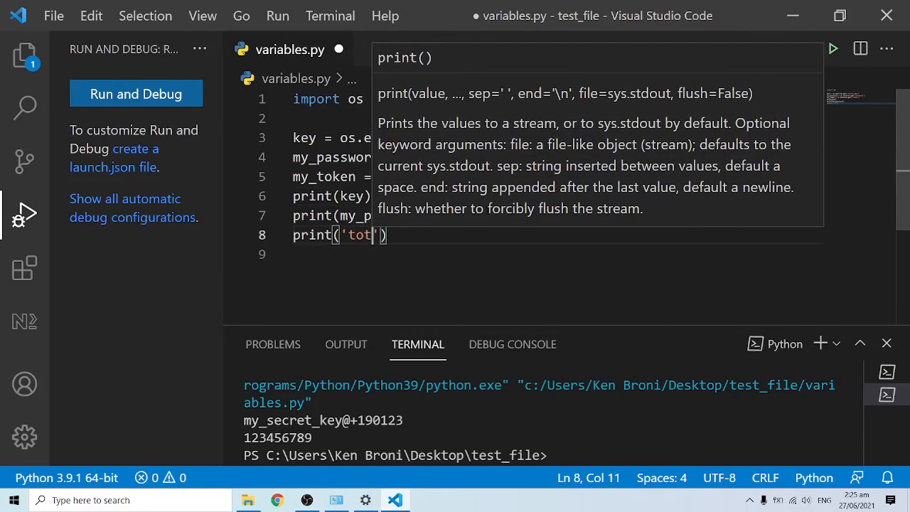
text(oken)
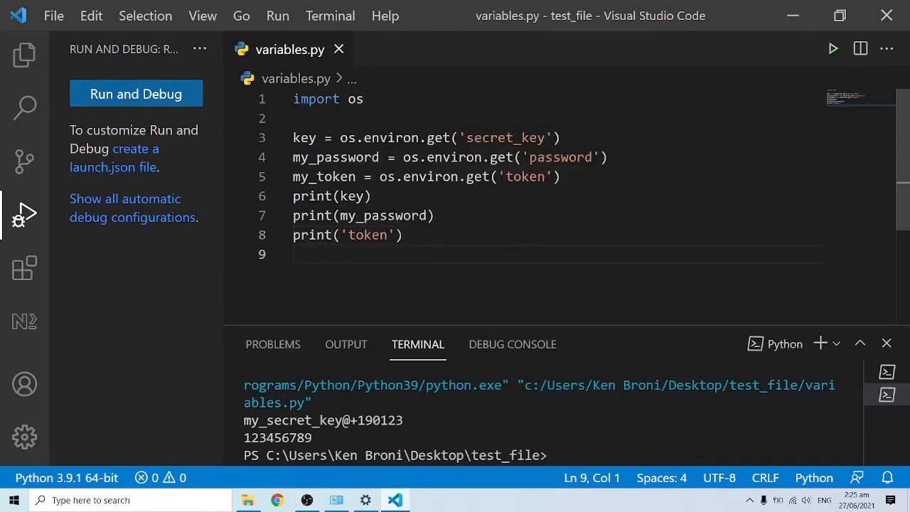
double_click(363, 234)
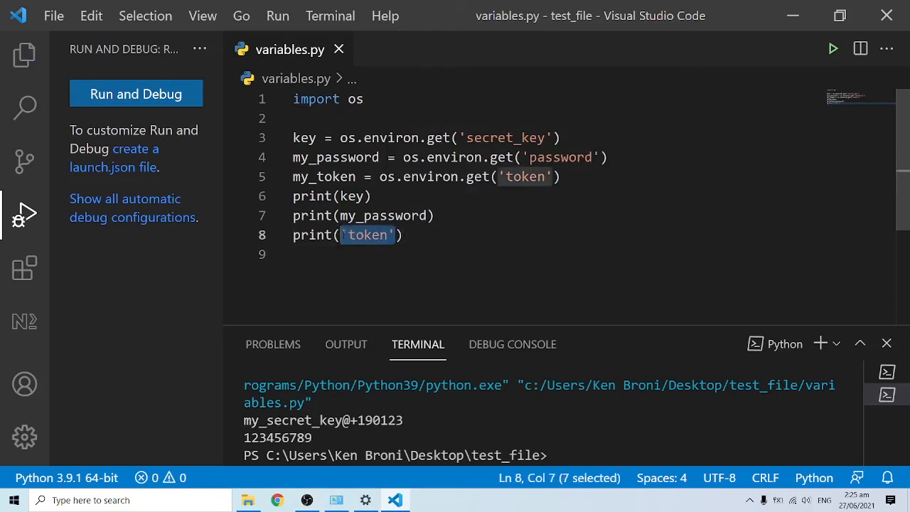
text(my)
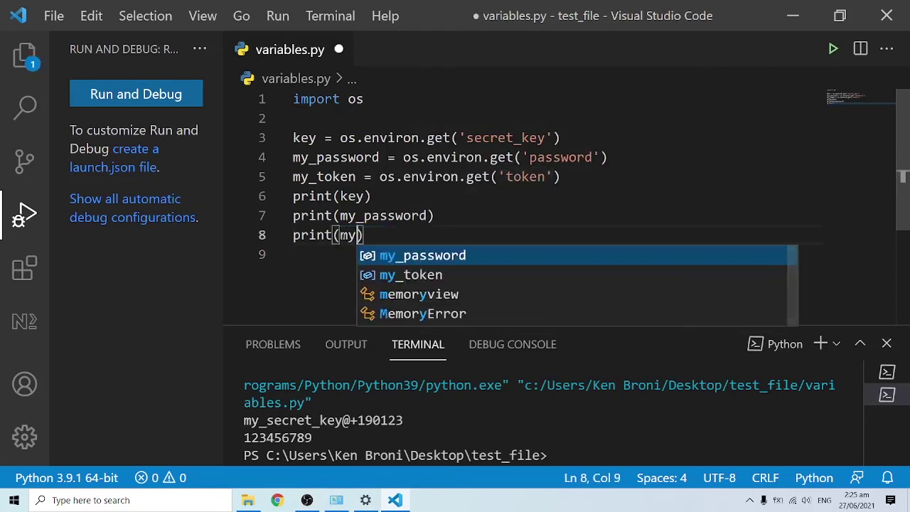
click(409, 274)
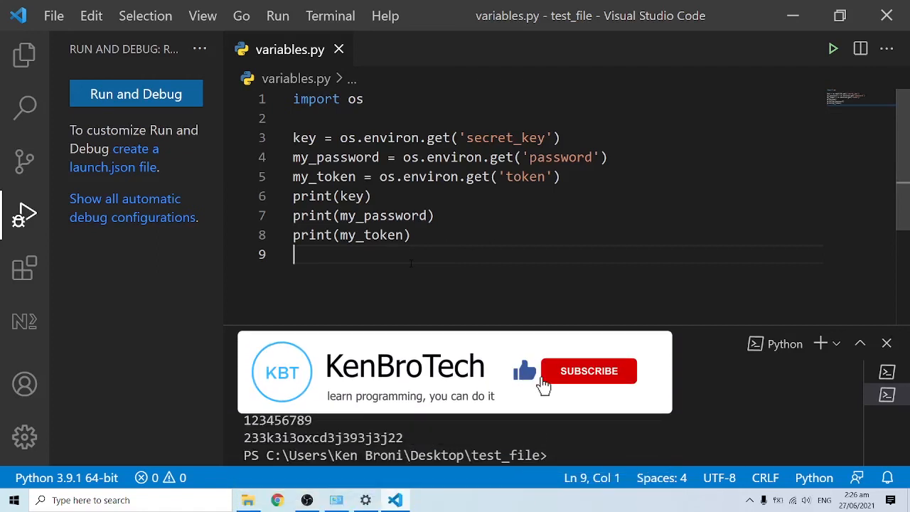
Step: Run the file so key, password and token values all print in the terminal
click(589, 370)
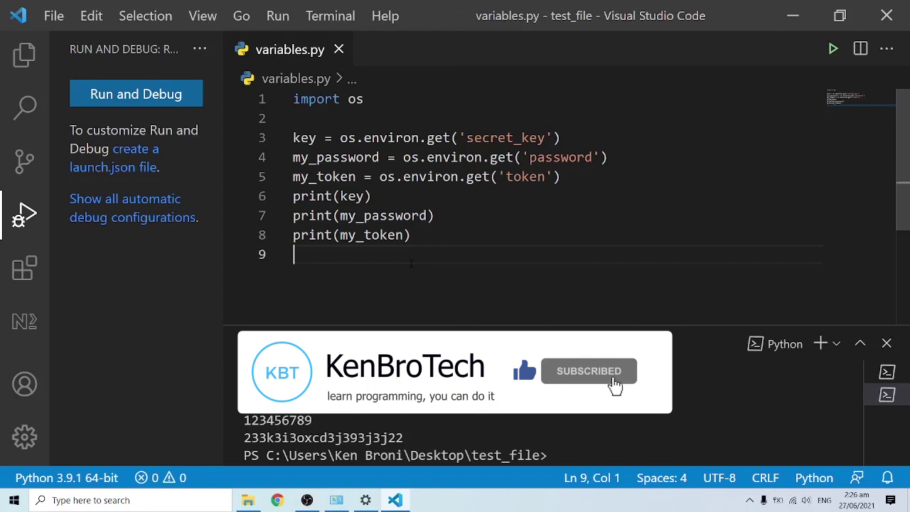